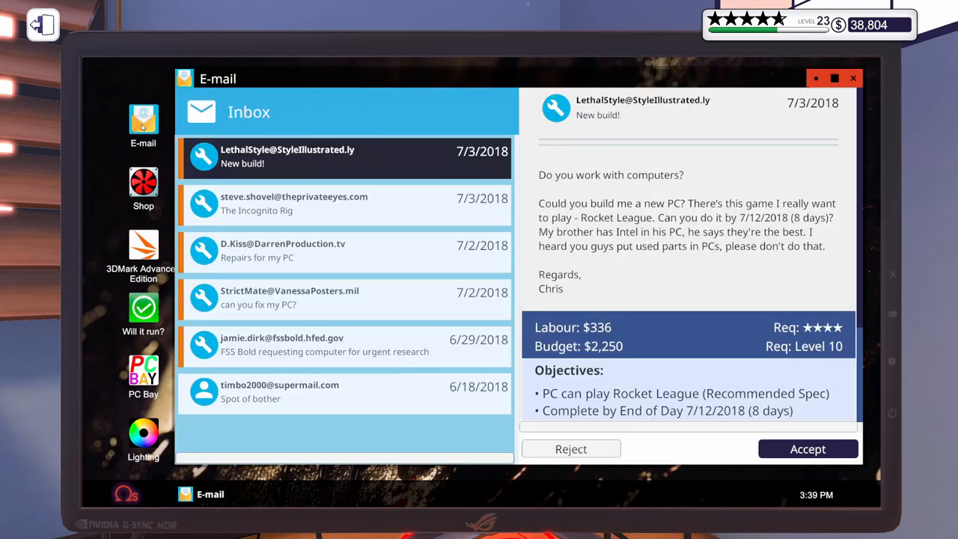
{"action": "mouse_move", "coordinate": [389, 337]}
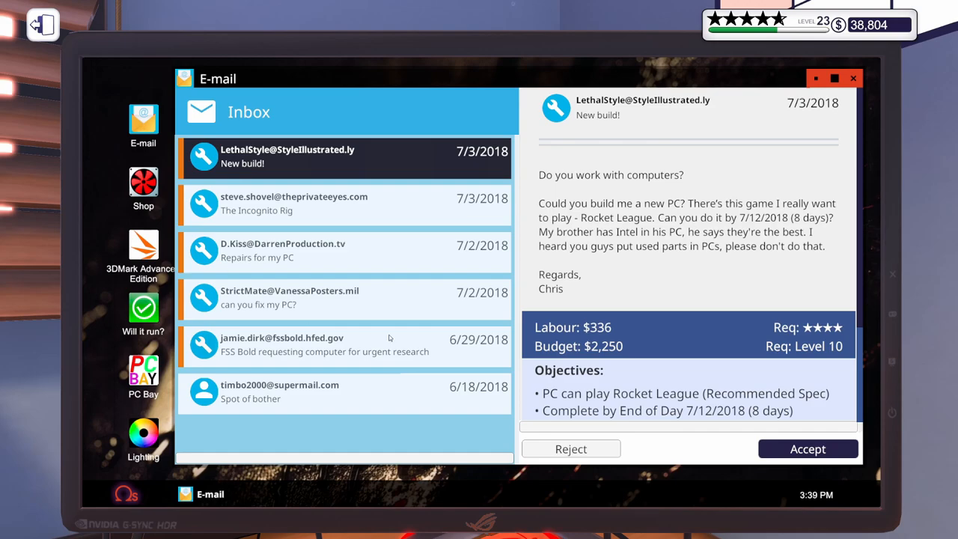
- Read the FSS Bold request down to its $3,000 budget, 3DMark 7000 and AIO cooling objectives
{"action": "left_click", "coordinate": [345, 344]}
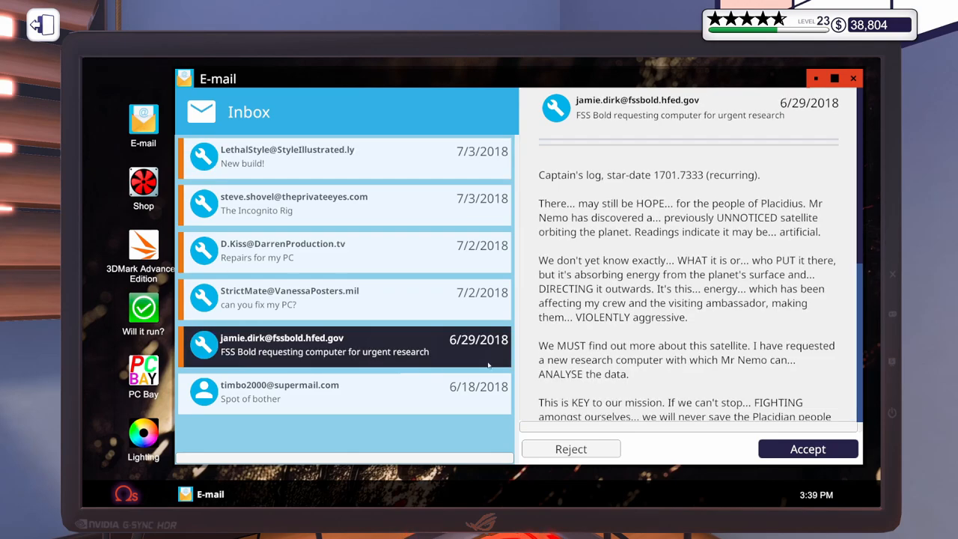
{"action": "mouse_move", "coordinate": [535, 342]}
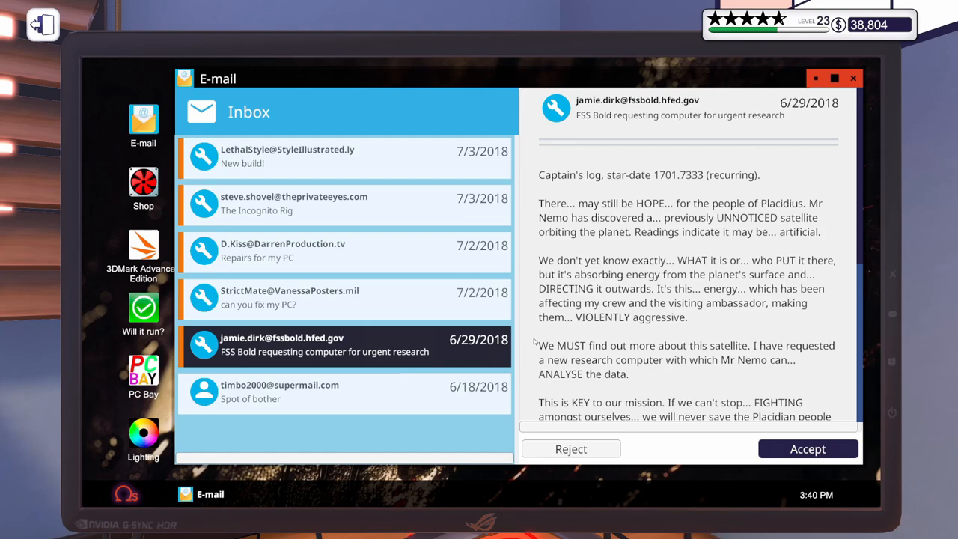
{"action": "scroll", "scroll_direction": "down", "scroll_amount": 3}
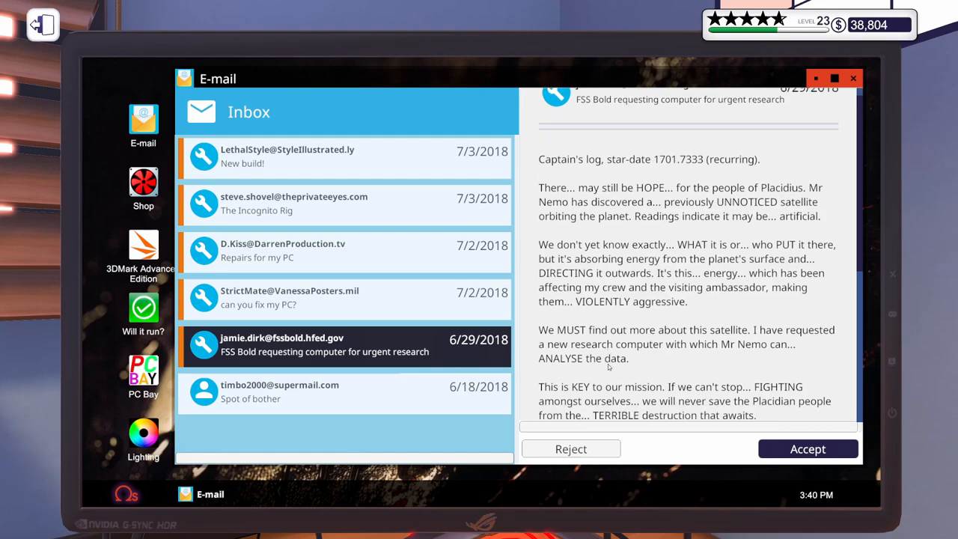
{"action": "scroll", "scroll_direction": "down", "scroll_amount": 3}
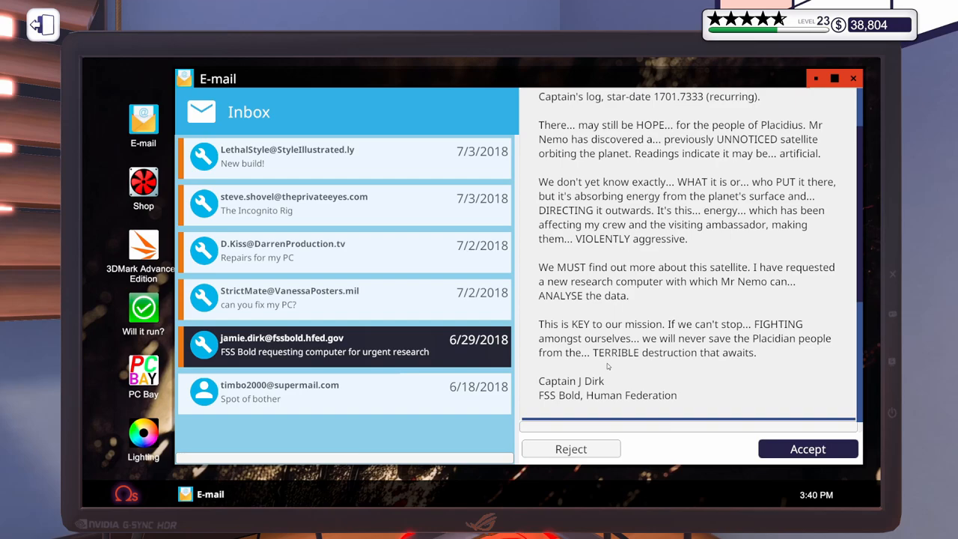
{"action": "mouse_move", "coordinate": [607, 363]}
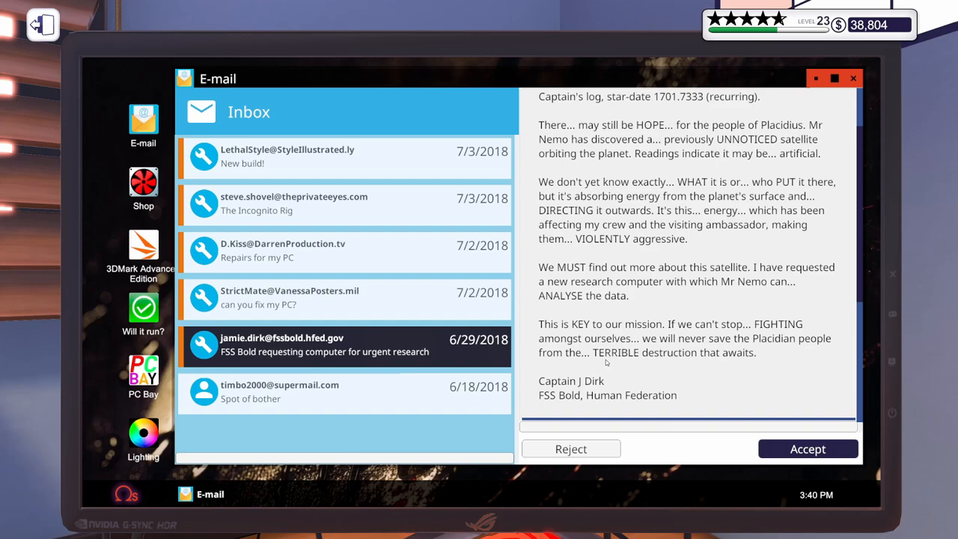
{"action": "mouse_move", "coordinate": [603, 361]}
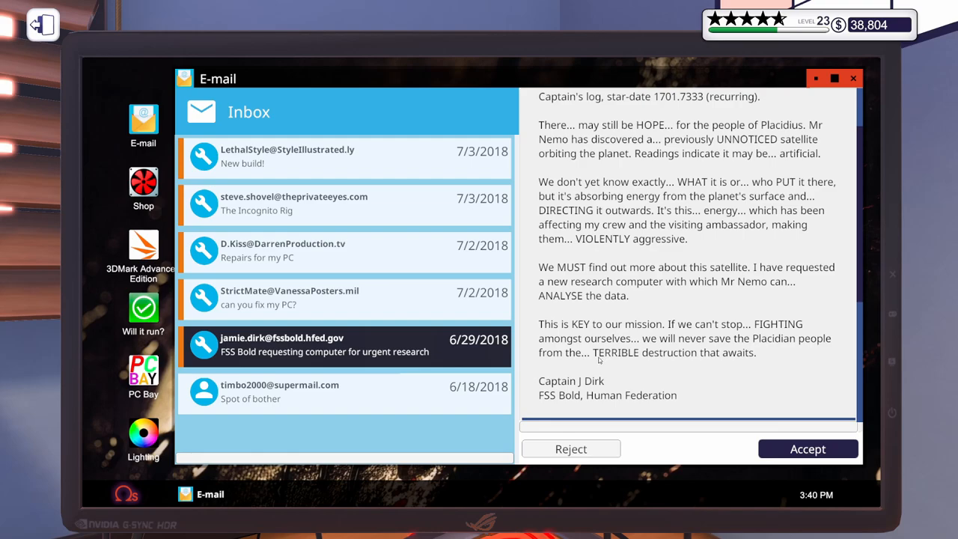
{"action": "scroll", "scroll_direction": "down", "scroll_amount": 3}
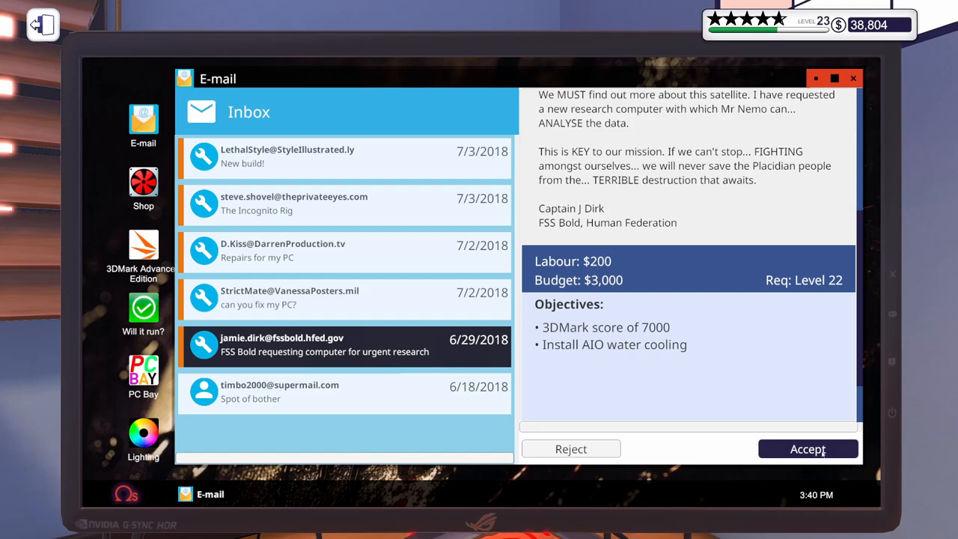
- Accept the FSS Bold build, 'can you fix my PC?' and 'Repairs for my PC' jobs, then return to the FSS Bold email
{"action": "left_click", "coordinate": [808, 448]}
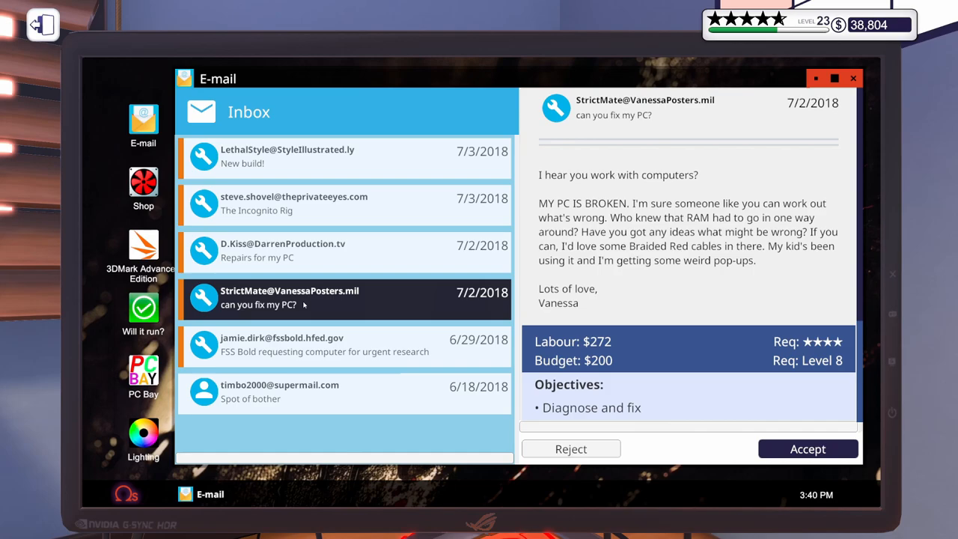
{"action": "mouse_move", "coordinate": [671, 356]}
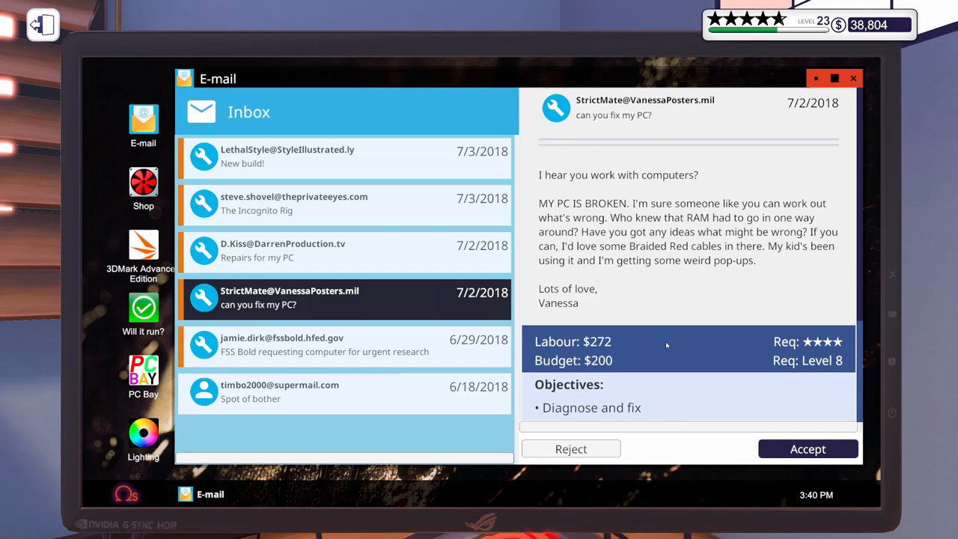
{"action": "left_click", "coordinate": [808, 448]}
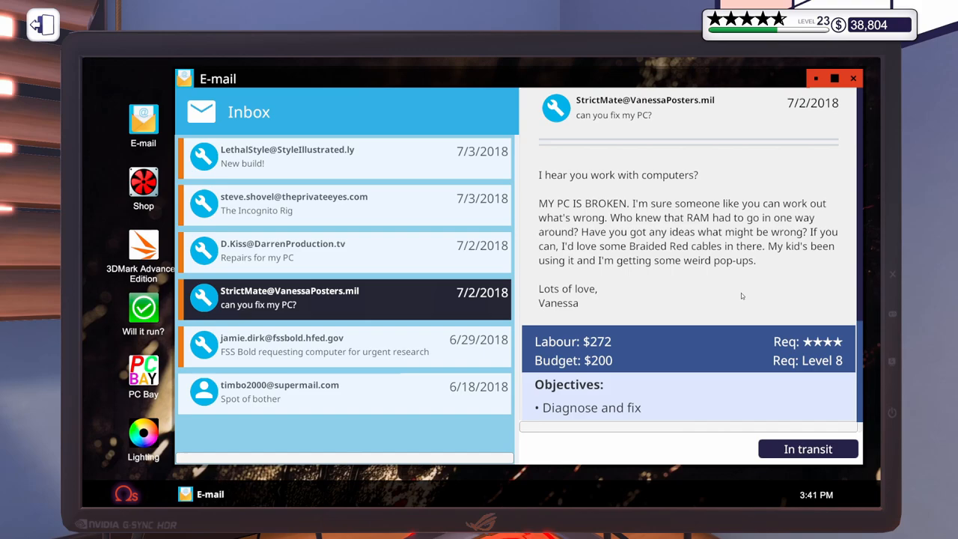
{"action": "mouse_move", "coordinate": [739, 296]}
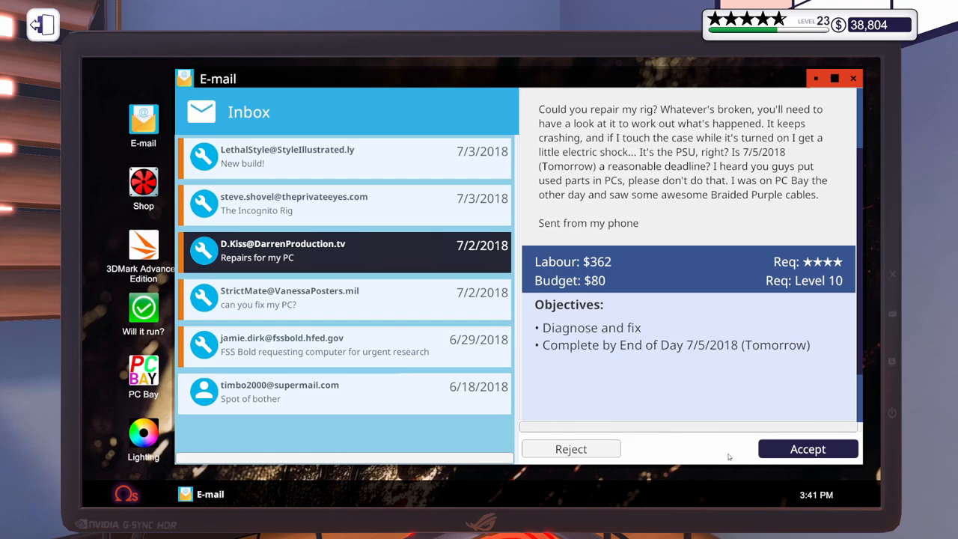
{"action": "left_click", "coordinate": [808, 448]}
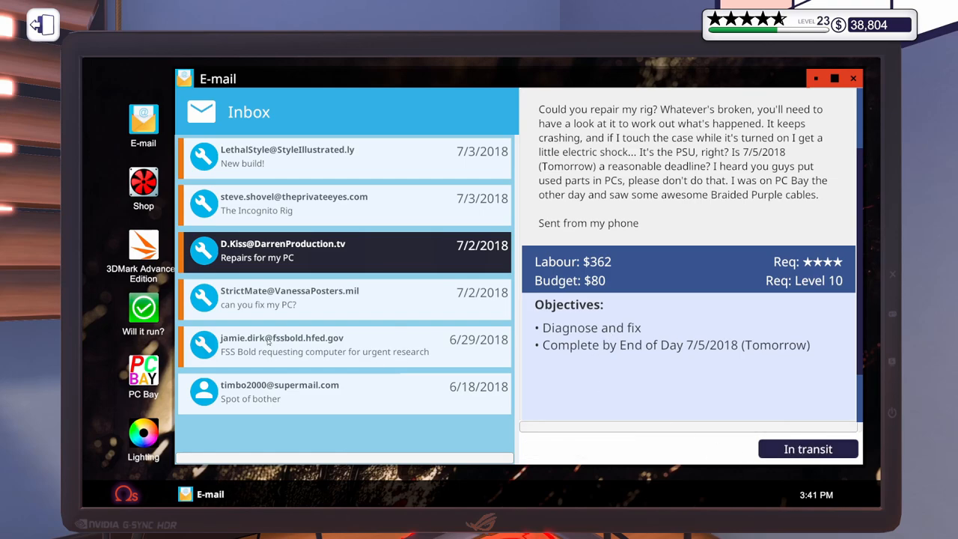
{"action": "left_click", "coordinate": [343, 344]}
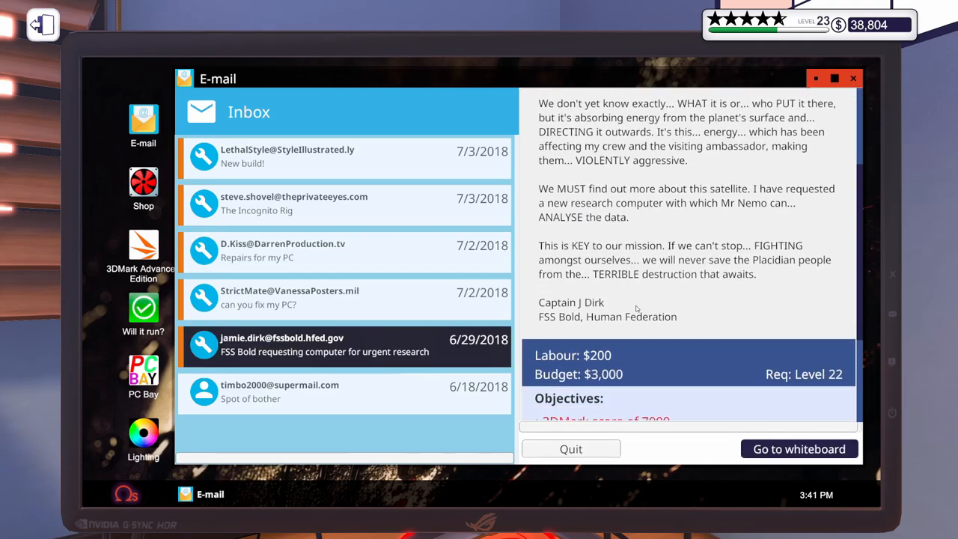
- Purchase the 12-part $3,030 cart with the Kraken X62 AIO on next-day delivery
{"action": "scroll", "scroll_direction": "down", "scroll_amount": 3}
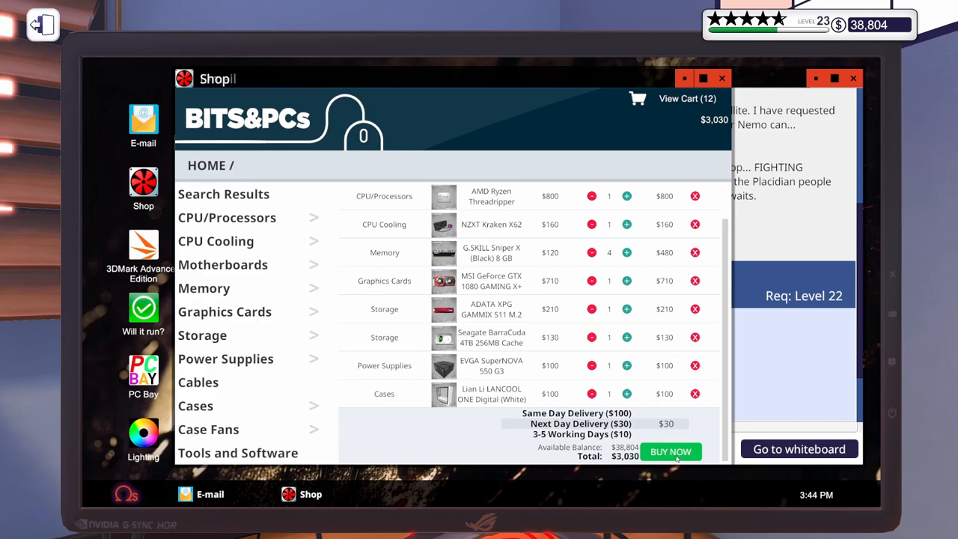
{"action": "left_click", "coordinate": [670, 451]}
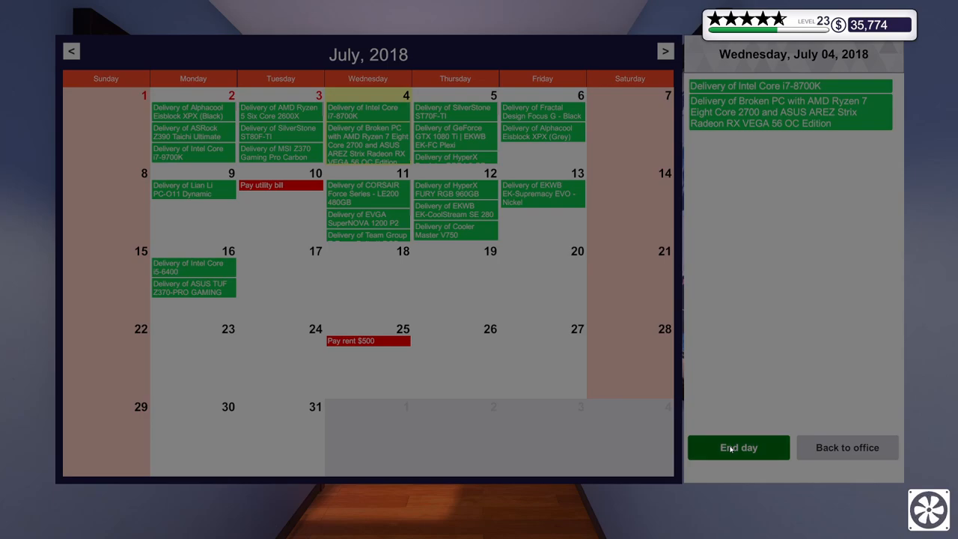
- Advance to tomorrow and start stripping the StrictMate repair PC on the workbench
{"action": "left_click", "coordinate": [738, 447]}
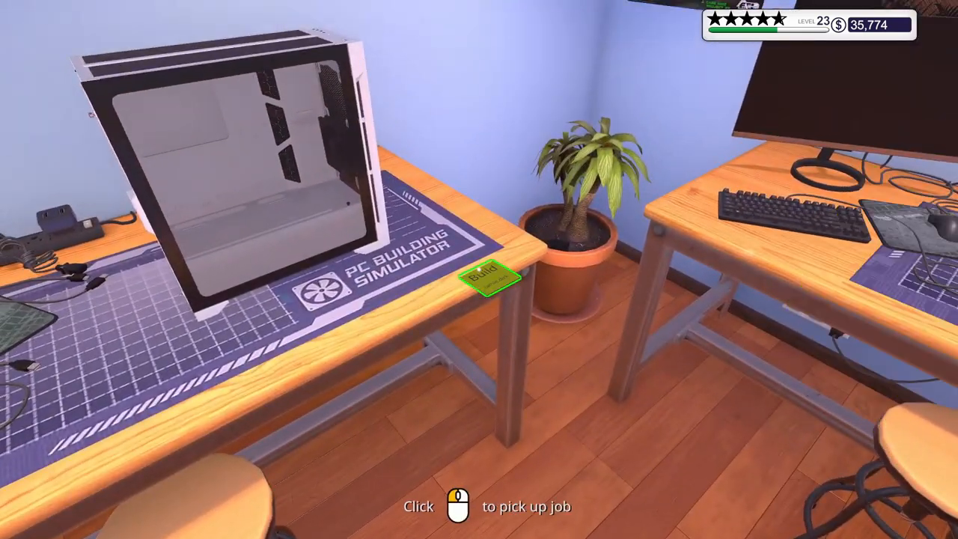
{"action": "left_click", "coordinate": [486, 280]}
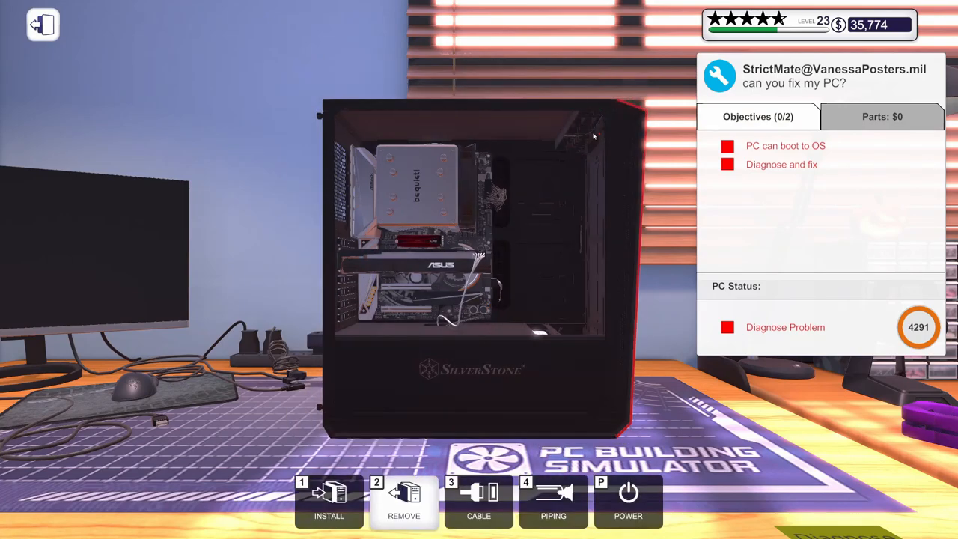
{"action": "left_click", "coordinate": [553, 500]}
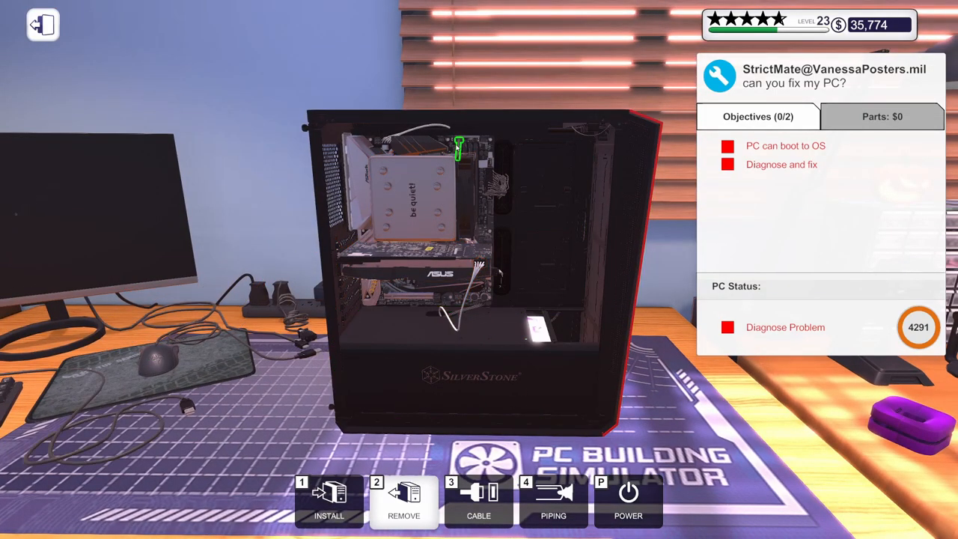
{"action": "mouse_move", "coordinate": [415, 202]}
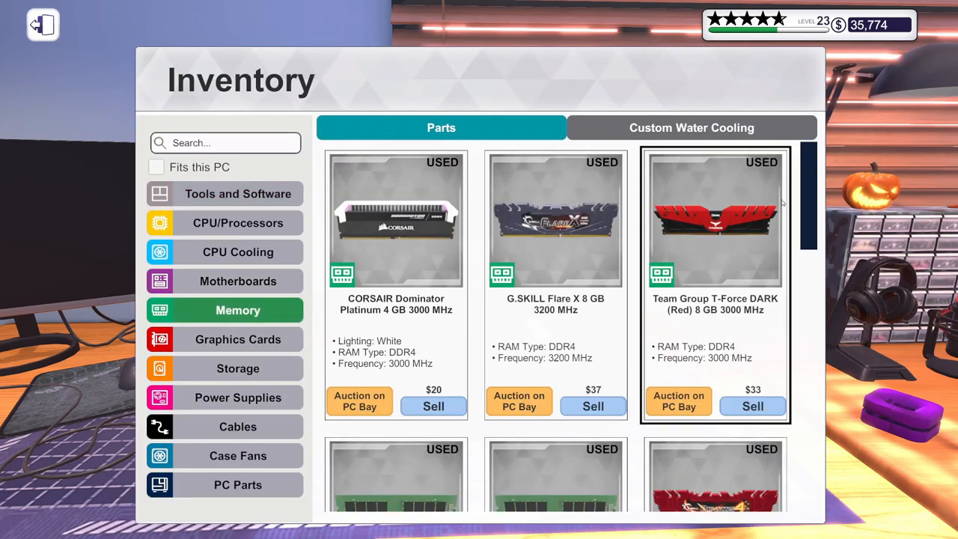
- Check the broken ADATA stick in inventory, then browse the shop's memory listings
{"action": "scroll", "scroll_direction": "down", "scroll_amount": 3}
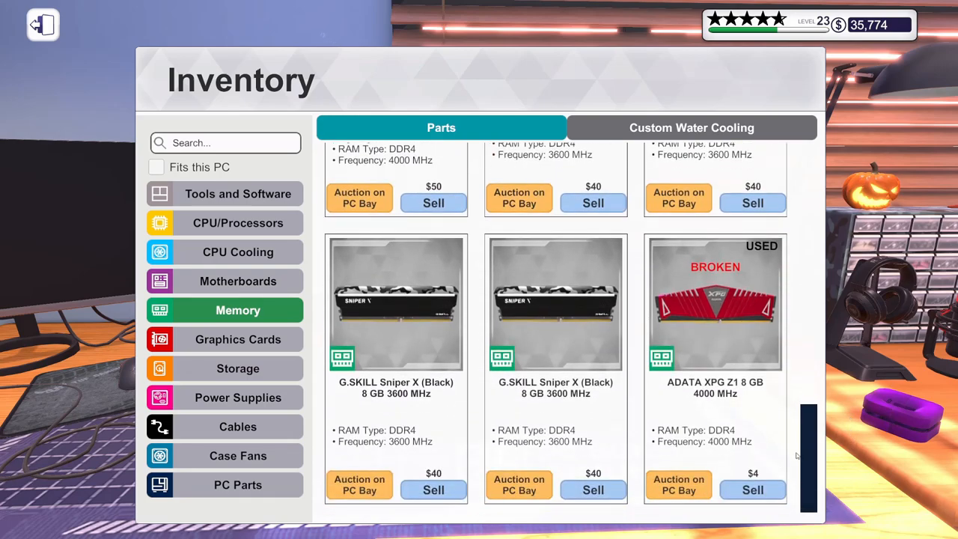
{"action": "mouse_move", "coordinate": [808, 451]}
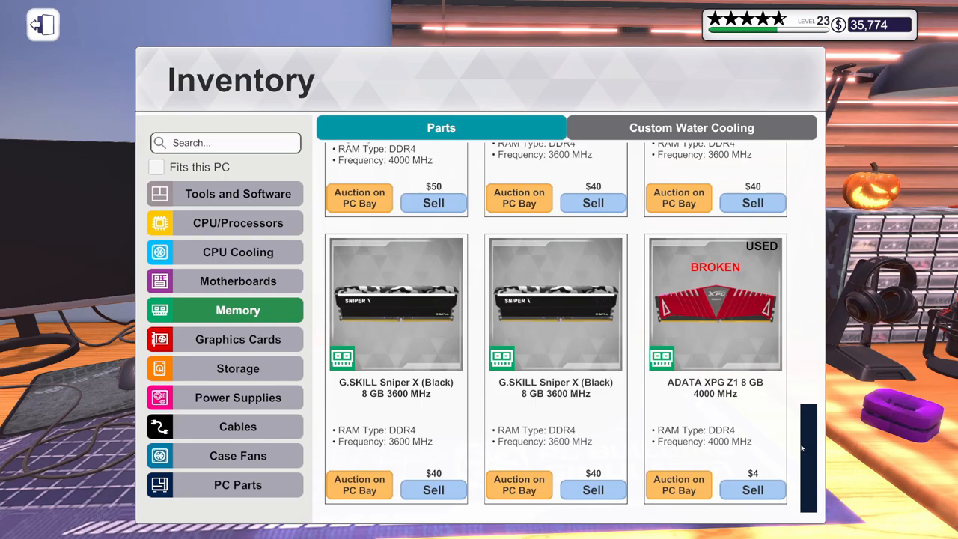
{"action": "left_click", "coordinate": [43, 24]}
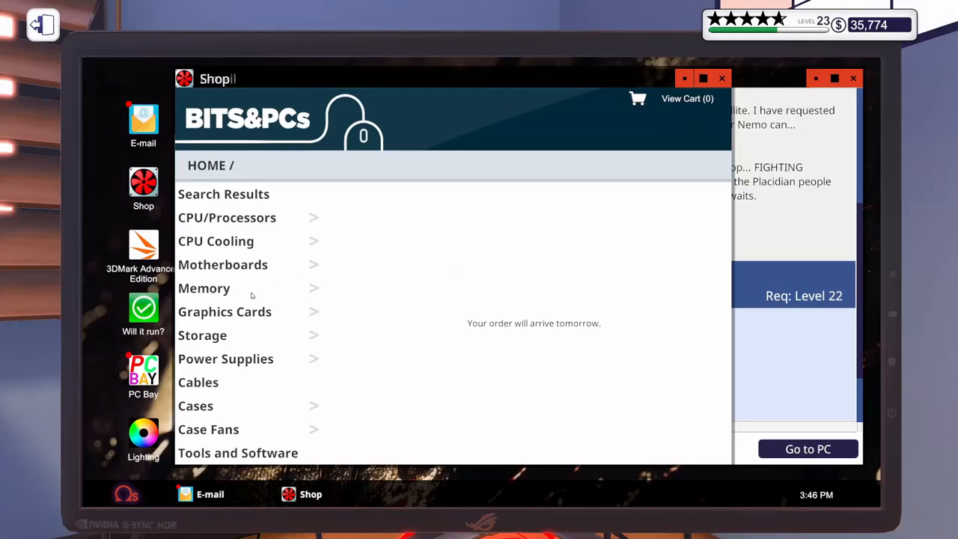
{"action": "left_click", "coordinate": [203, 288]}
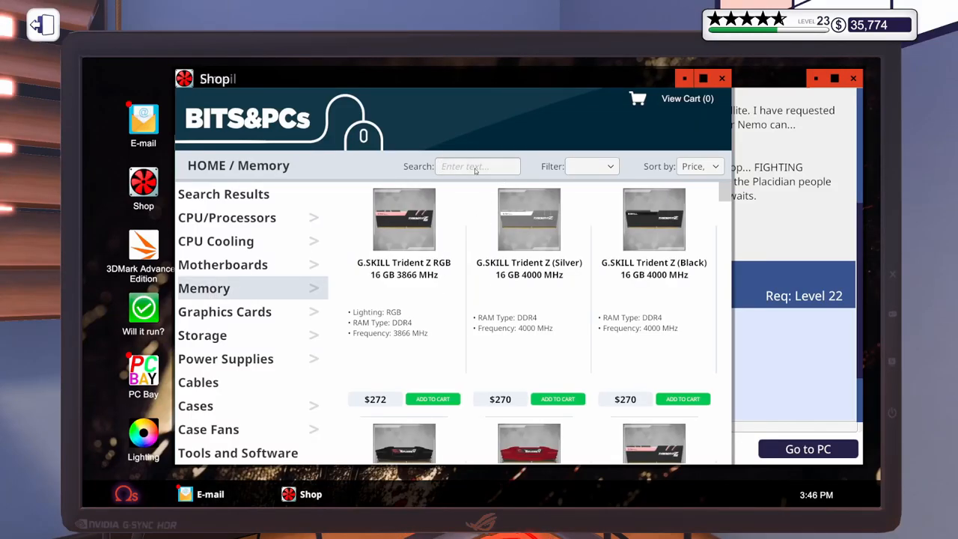
- Search 'ada' and add the $140 ADATA XPG Z1 8 GB 4000 MHz kit to the cart
{"action": "type", "text": "ada"}
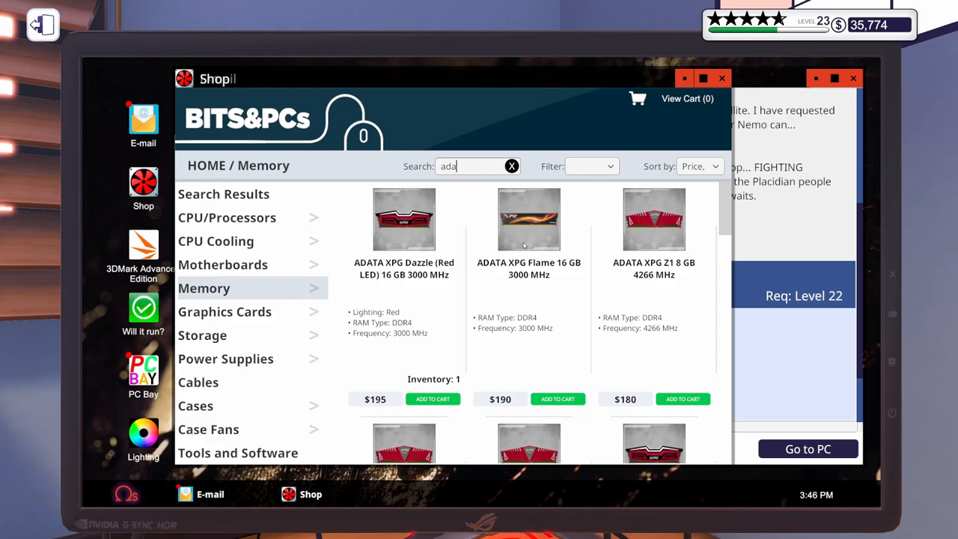
{"action": "scroll", "scroll_direction": "down", "scroll_amount": 3}
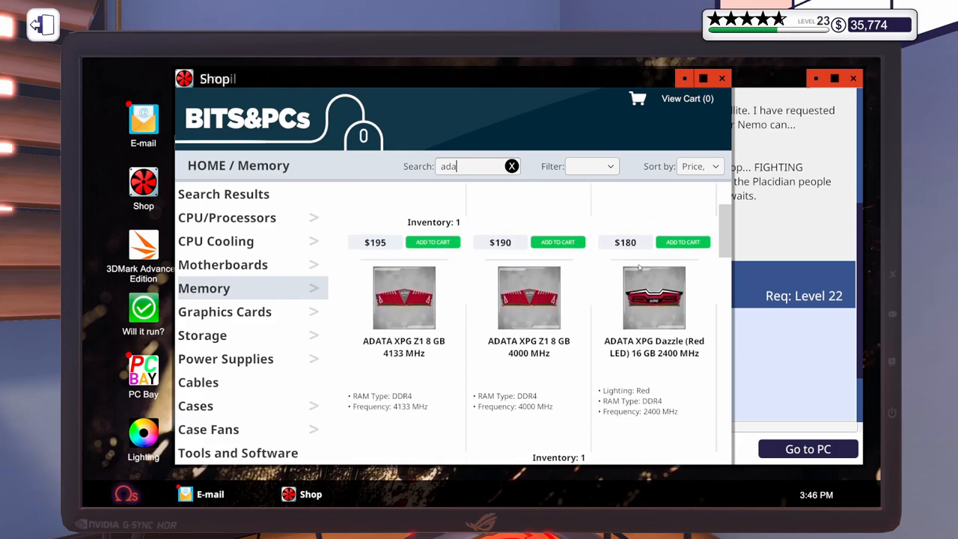
{"action": "scroll", "scroll_direction": "down", "scroll_amount": 3}
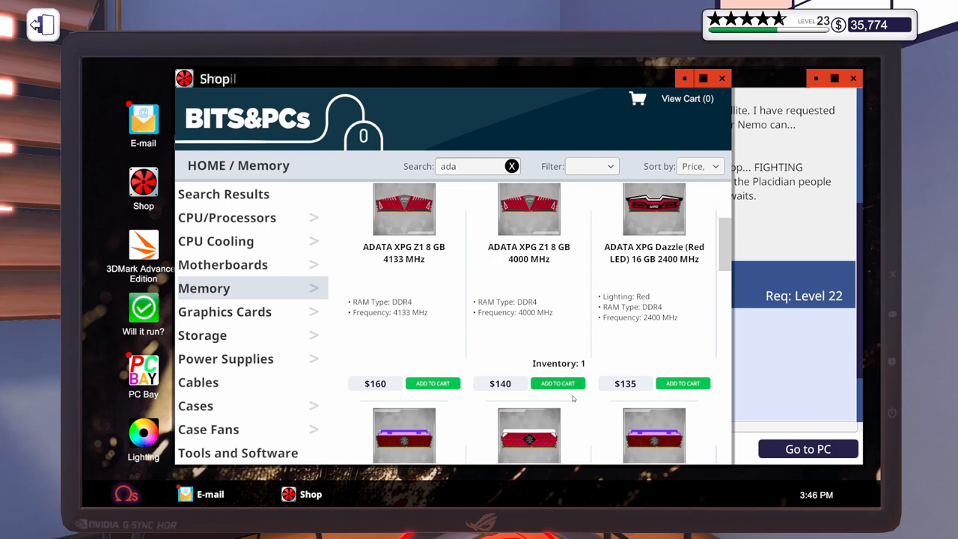
{"action": "left_click", "coordinate": [558, 382]}
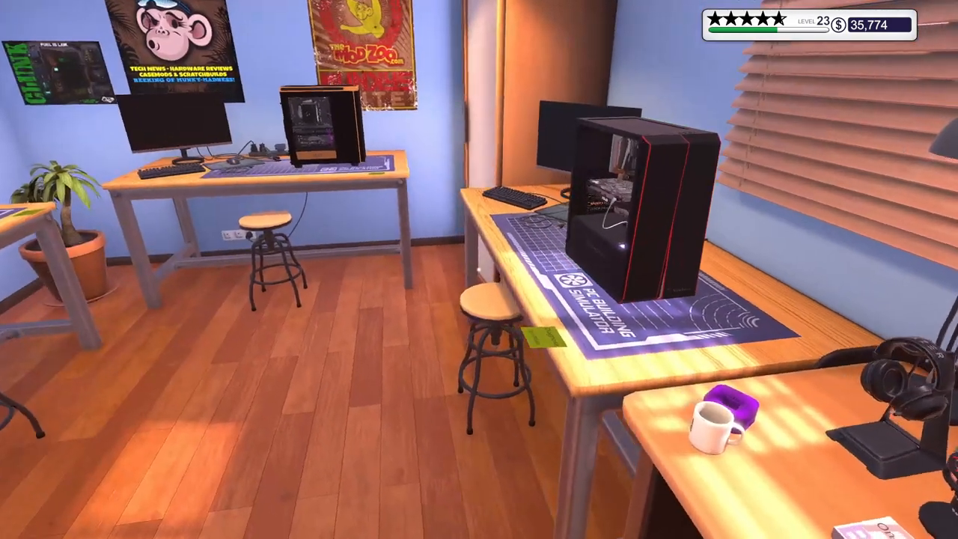
- Remove the PSU from the NZXT repair PC and review stored power supplies, including the broken EVGA 450 B3
{"action": "left_click", "coordinate": [621, 217]}
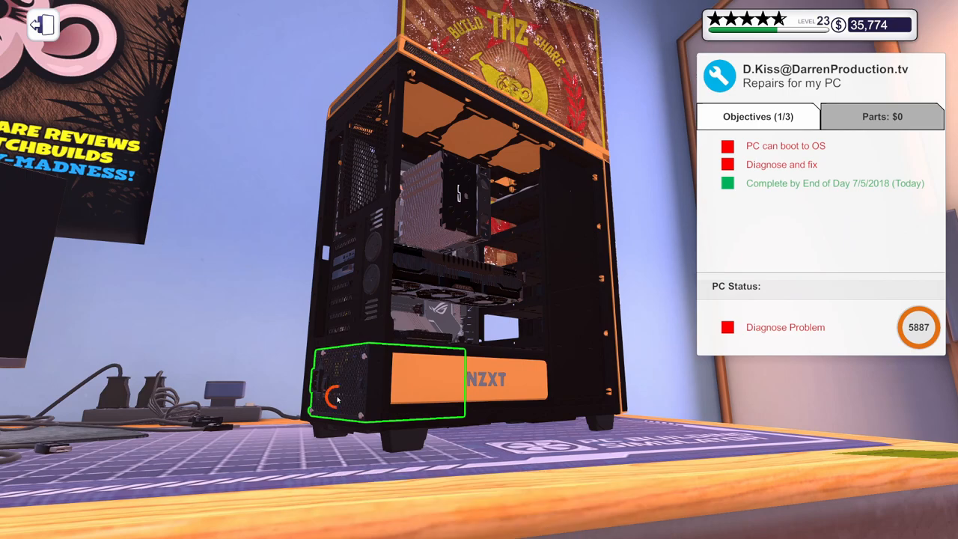
{"action": "left_click", "coordinate": [387, 378]}
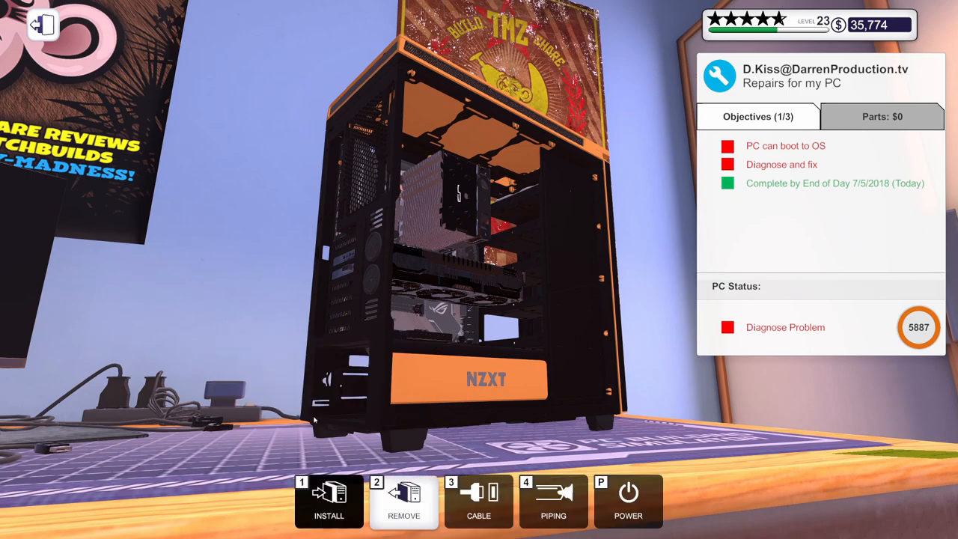
{"action": "left_click", "coordinate": [329, 500]}
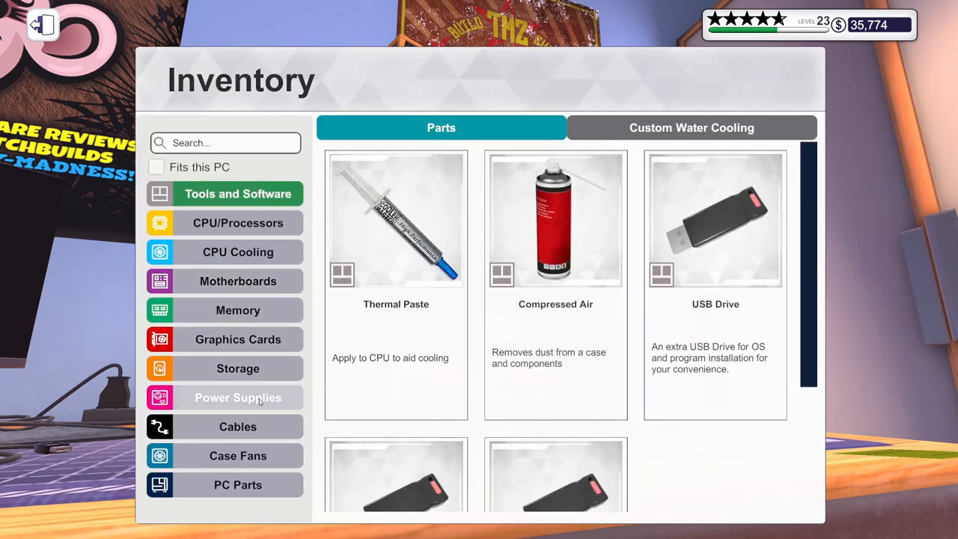
{"action": "left_click", "coordinate": [238, 397]}
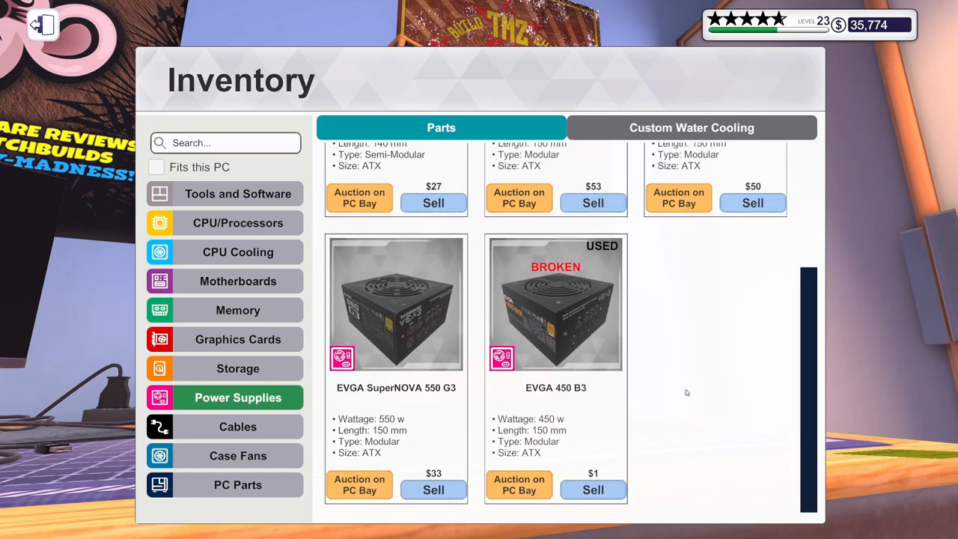
{"action": "mouse_move", "coordinate": [665, 406]}
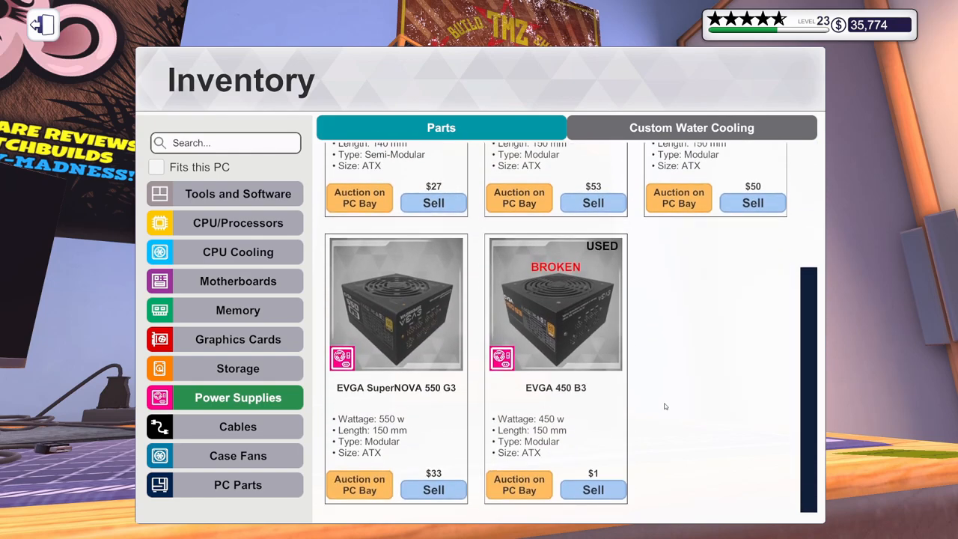
{"action": "scroll", "scroll_direction": "up", "scroll_amount": 3}
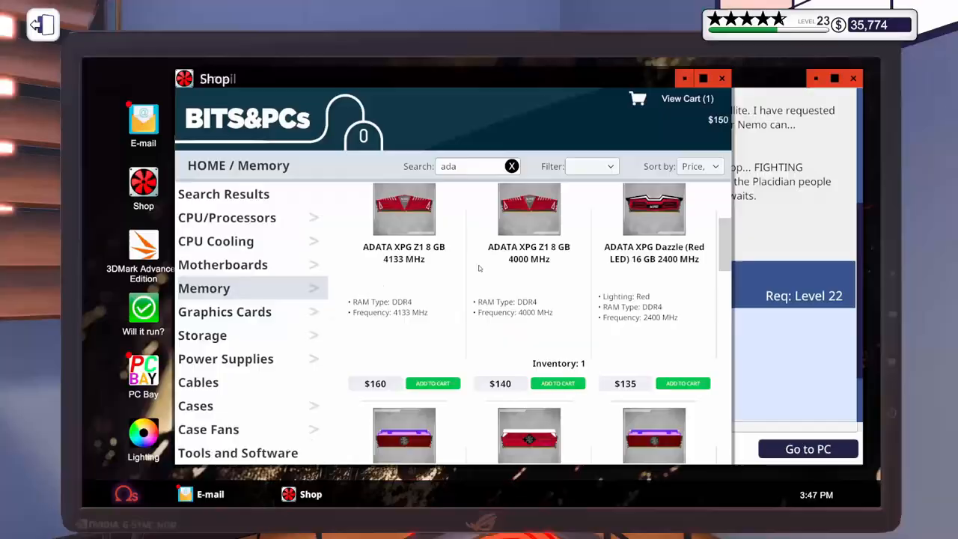
- Search '450', add the EVGA 450 B3 power supply and buy it with the ADATA memory on same-day delivery
{"action": "left_click", "coordinate": [226, 359]}
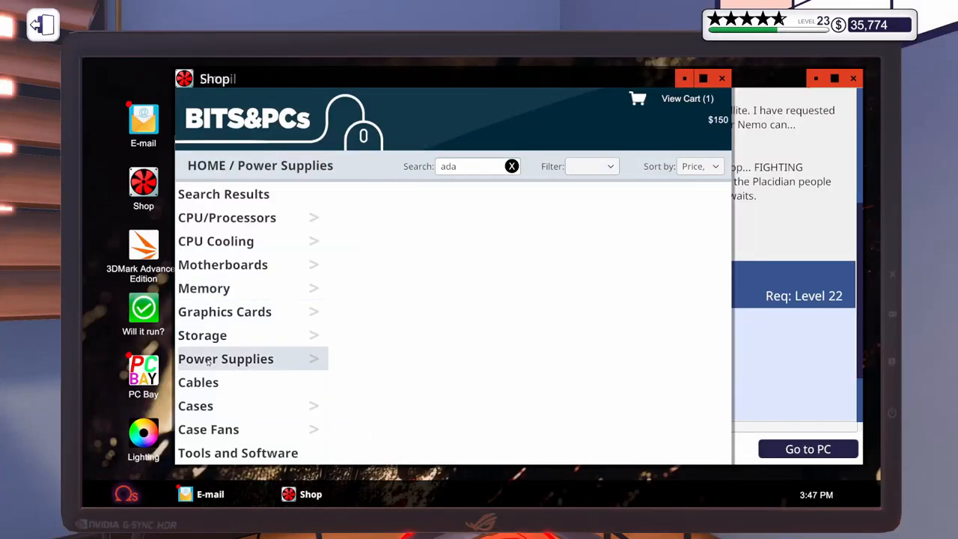
{"action": "left_click", "coordinate": [511, 166]}
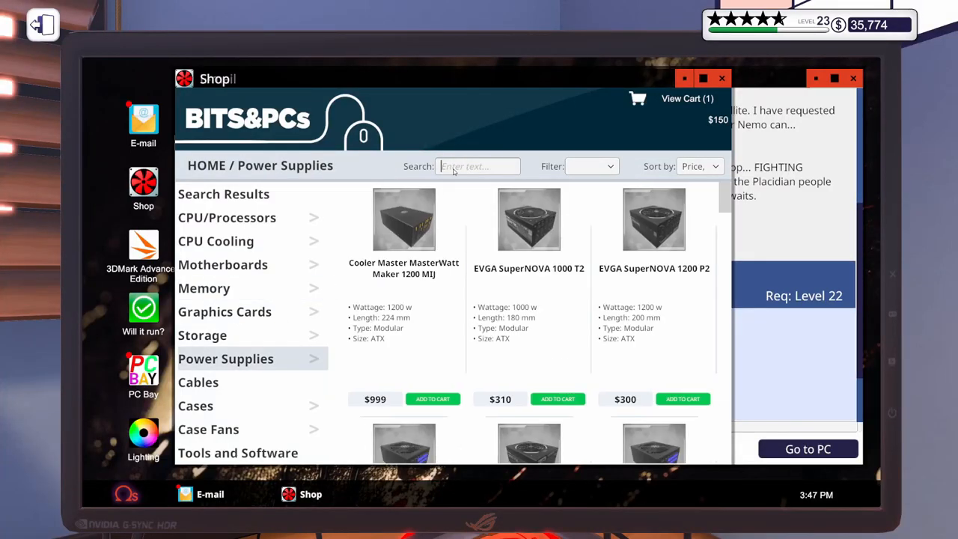
{"action": "type", "text": "450"}
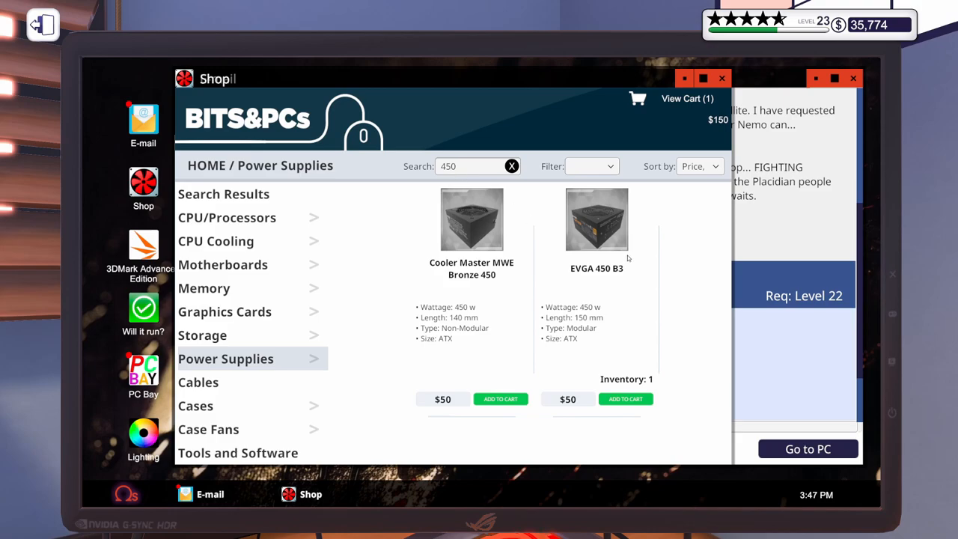
{"action": "left_click", "coordinate": [625, 398]}
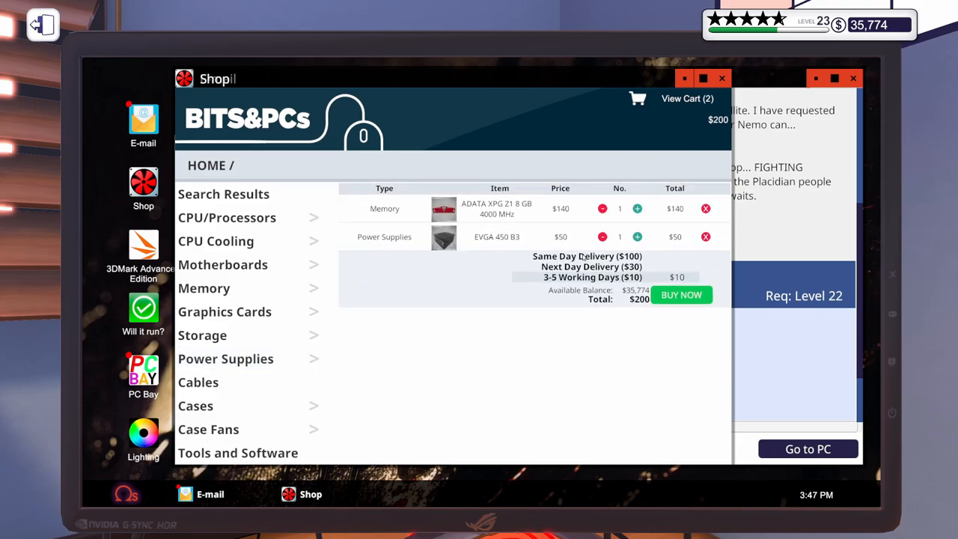
{"action": "left_click", "coordinate": [588, 256]}
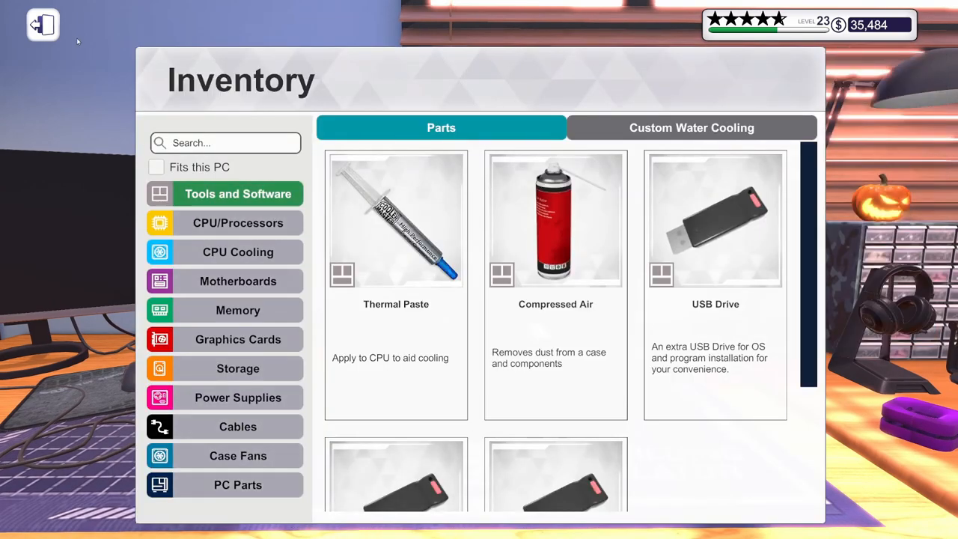
- Install the ADATA XPG Z1 module from inventory into the SilverStone repair PC
{"action": "left_click", "coordinate": [42, 24]}
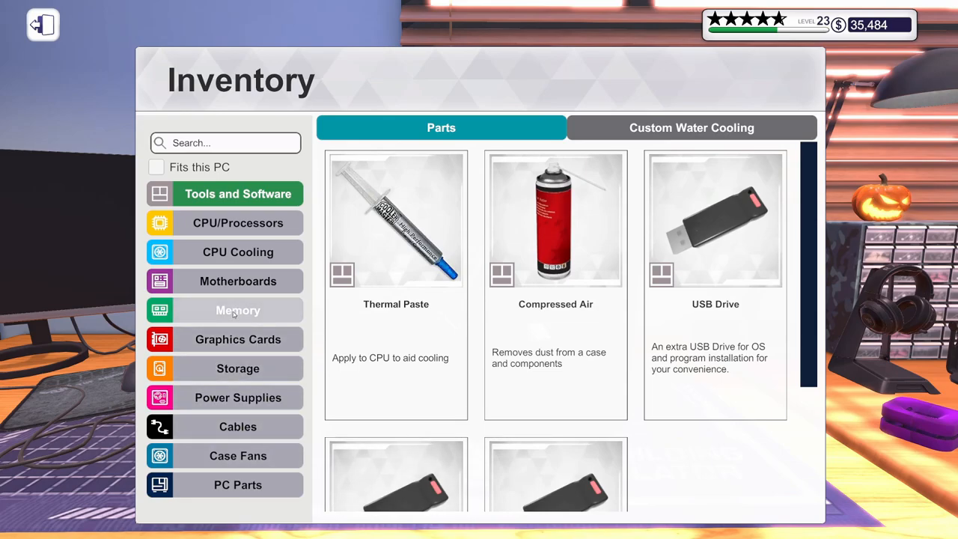
{"action": "left_click", "coordinate": [238, 310]}
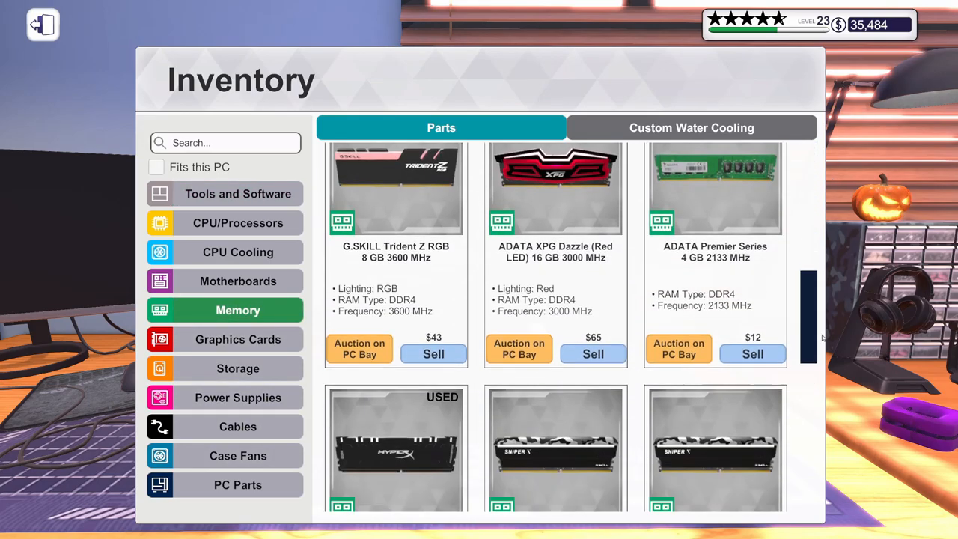
{"action": "scroll", "scroll_direction": "down", "scroll_amount": 3}
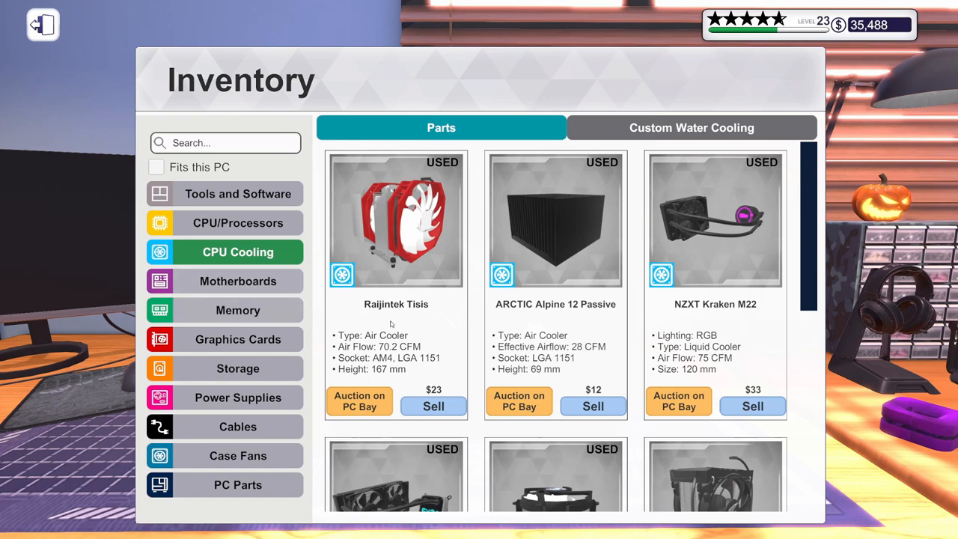
{"action": "scroll", "scroll_direction": "down", "scroll_amount": 3}
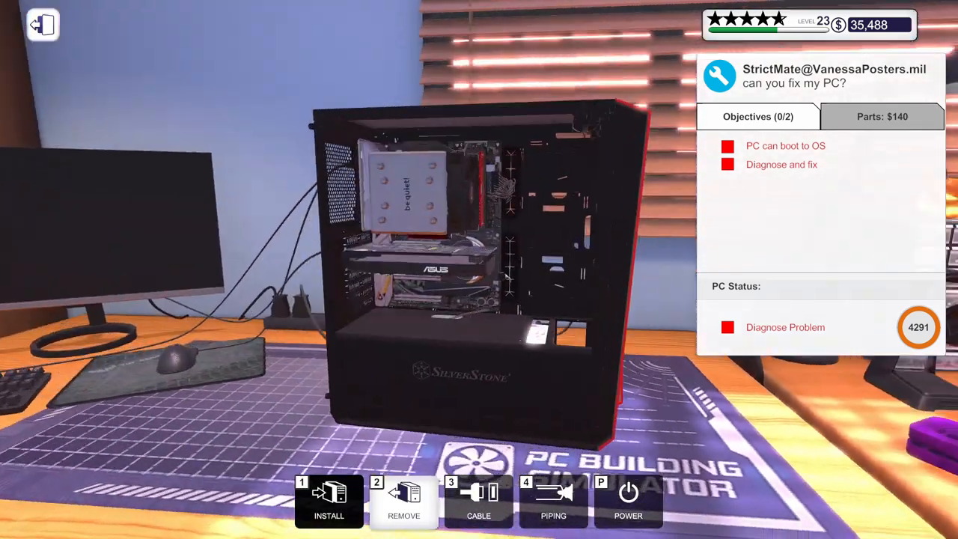
- Connect a red cable set throughout the SilverStone PC and power it on
{"action": "left_click", "coordinate": [478, 499]}
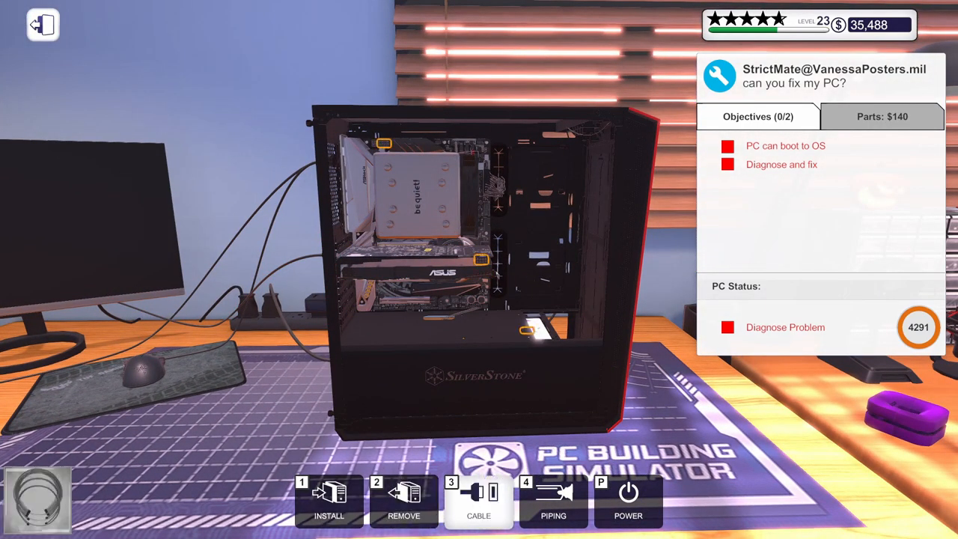
{"action": "left_click", "coordinate": [478, 501]}
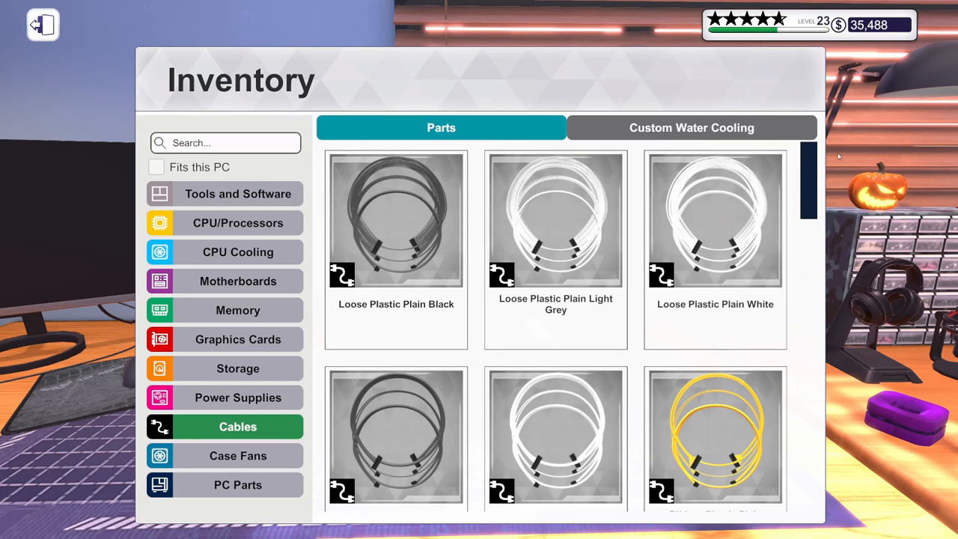
{"action": "scroll", "scroll_direction": "down", "scroll_amount": 3}
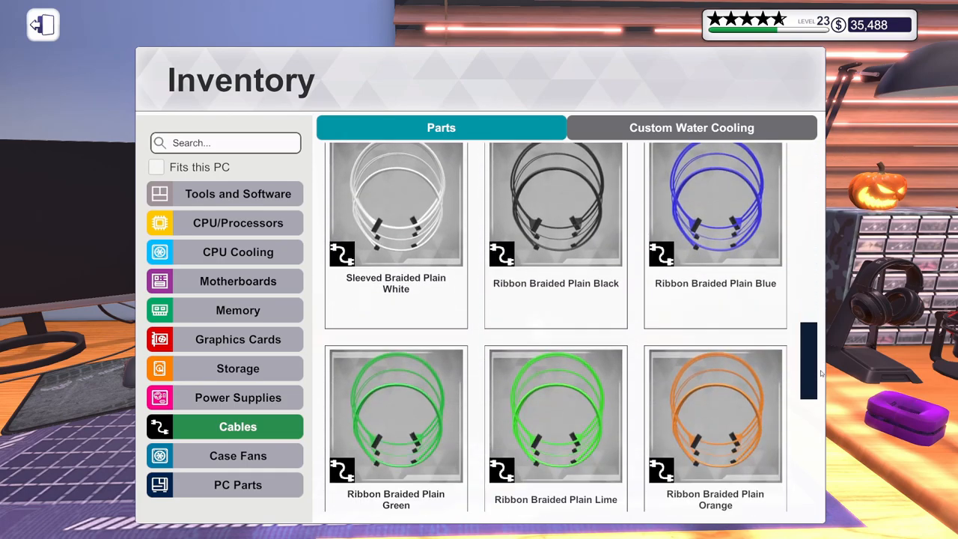
{"action": "scroll", "scroll_direction": "down", "scroll_amount": 3}
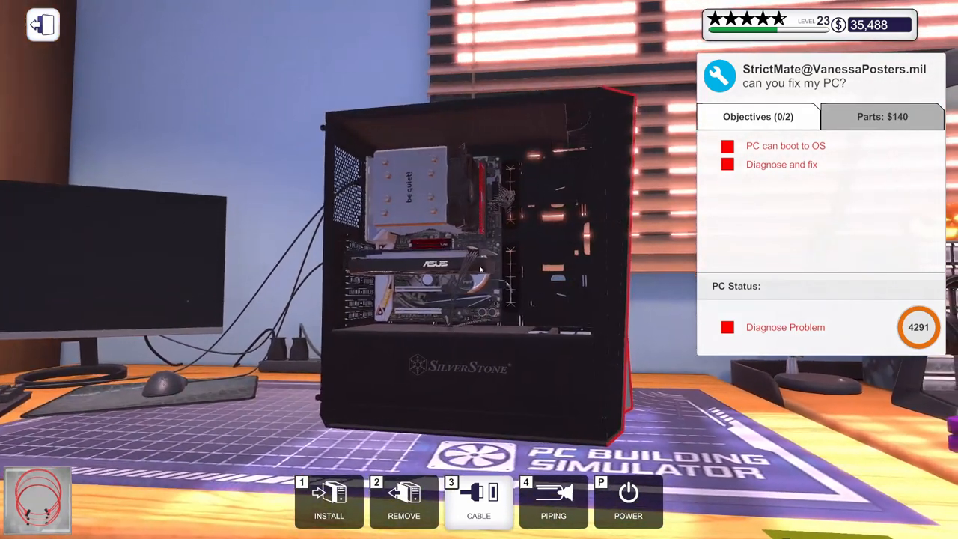
{"action": "left_click", "coordinate": [628, 498]}
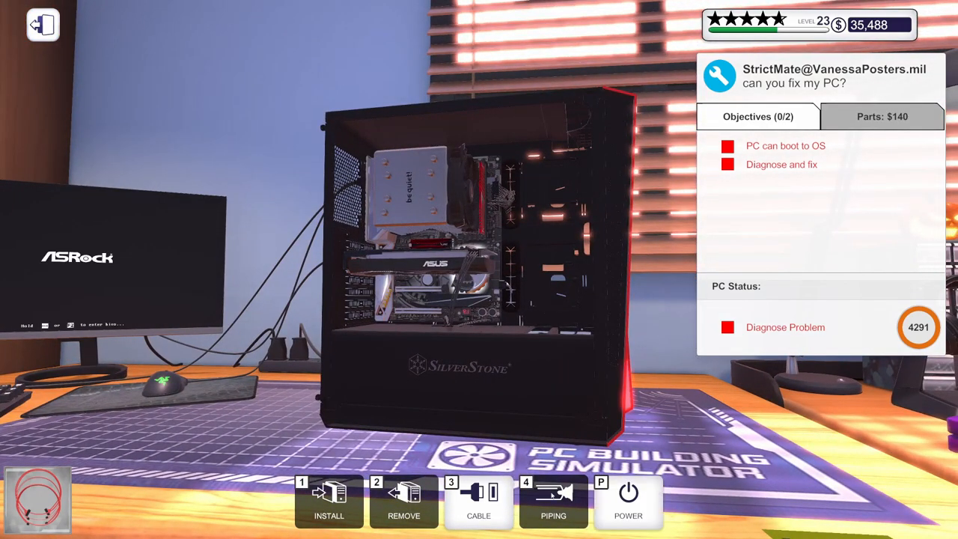
{"action": "mouse_move", "coordinate": [137, 304]}
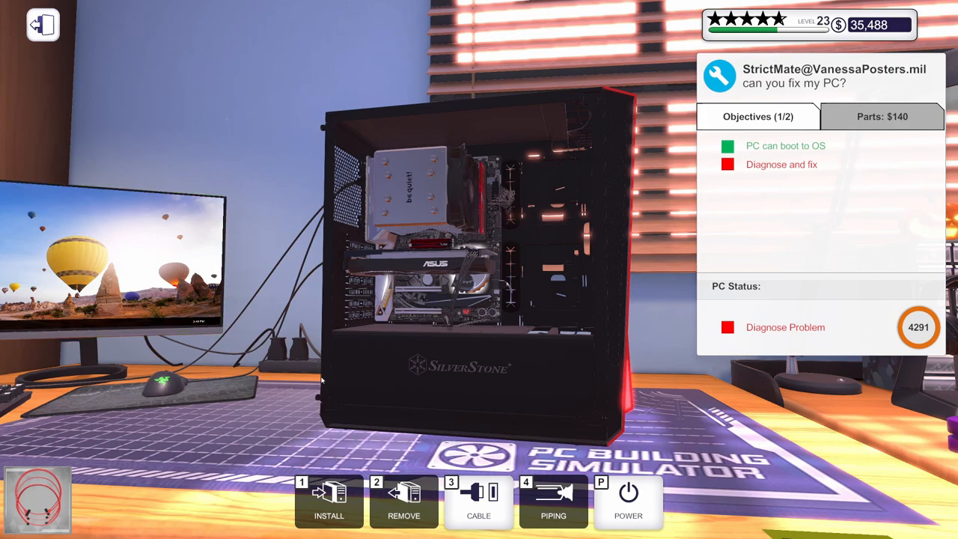
- Install Virus Scanner on the customer's PC and restart it
{"action": "left_click", "coordinate": [478, 502]}
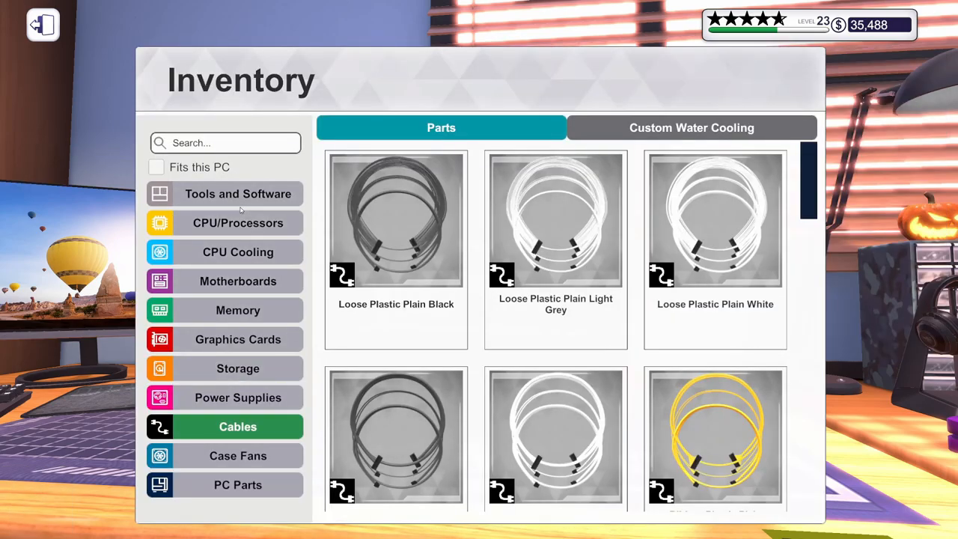
{"action": "left_click", "coordinate": [42, 24]}
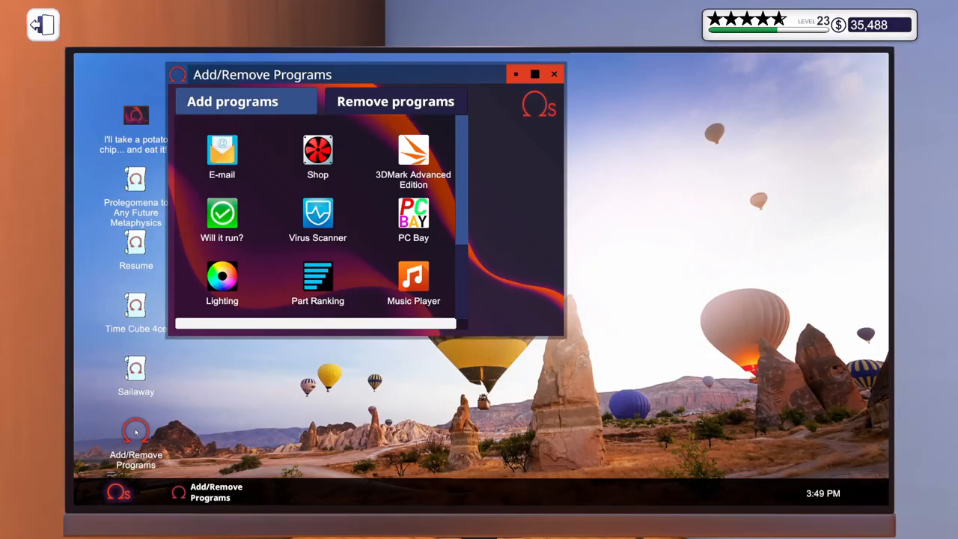
{"action": "mouse_move", "coordinate": [348, 241]}
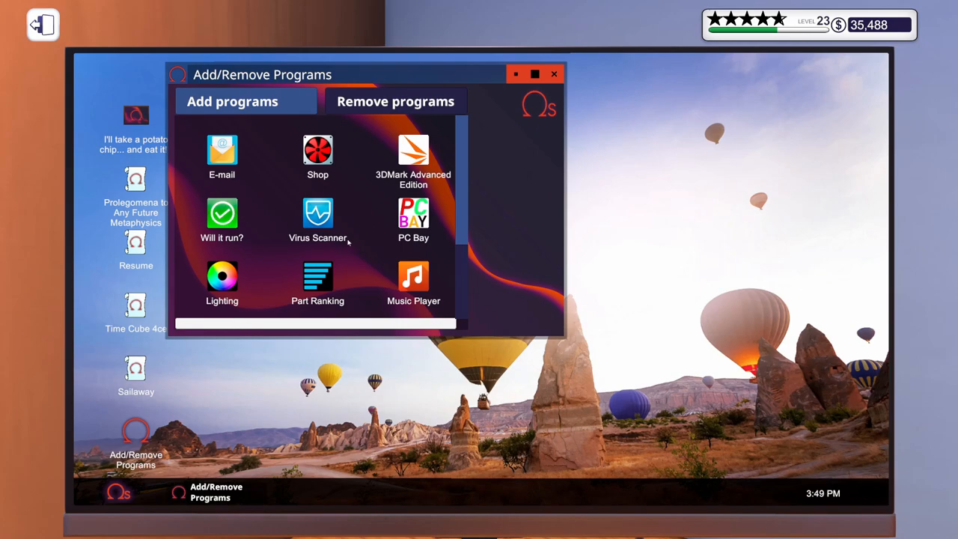
{"action": "left_click", "coordinate": [317, 217]}
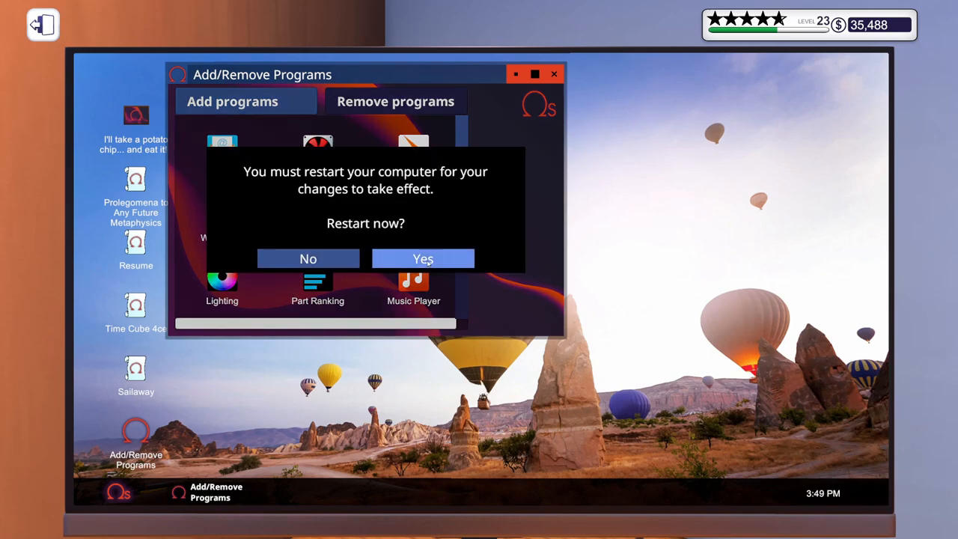
{"action": "left_click", "coordinate": [423, 259]}
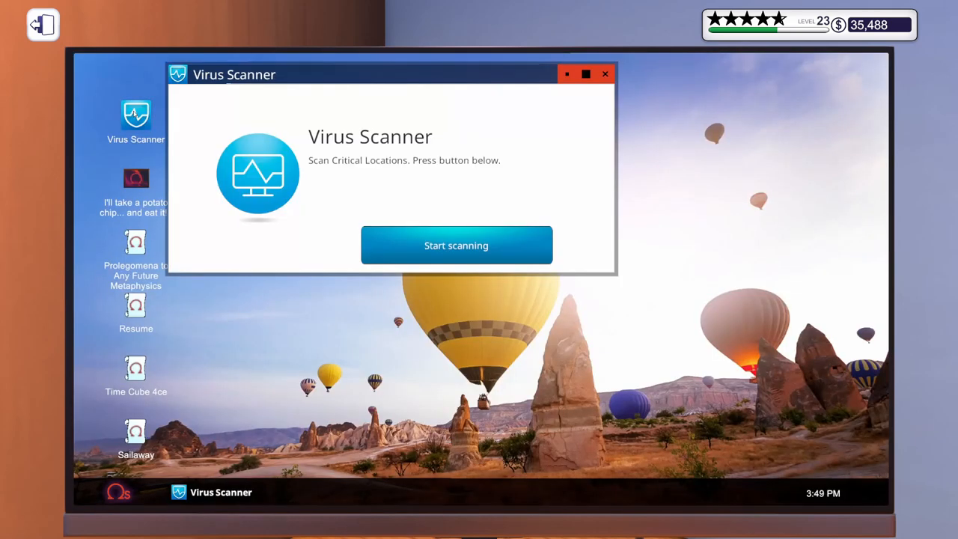
- Scan the PC and clean its 411 infected files
{"action": "left_click", "coordinate": [456, 245]}
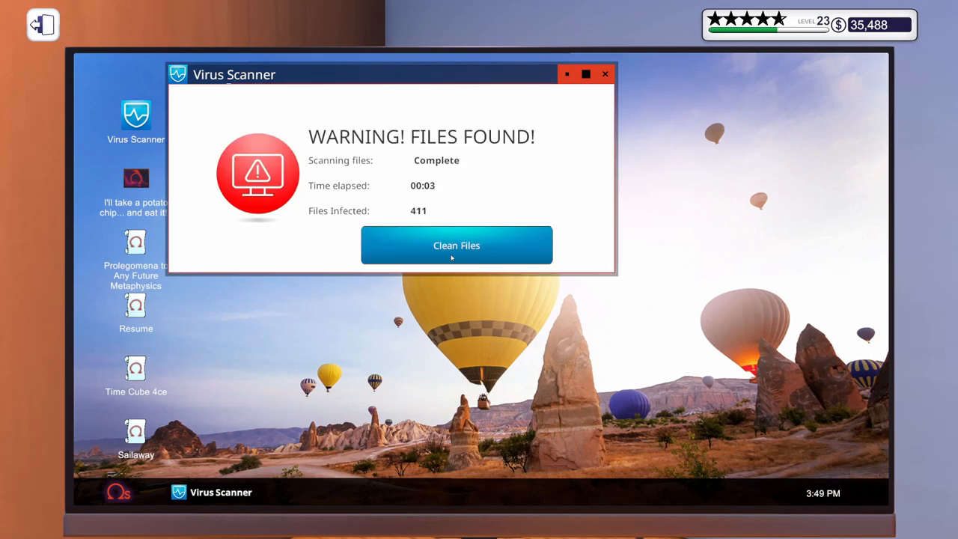
{"action": "left_click", "coordinate": [456, 245]}
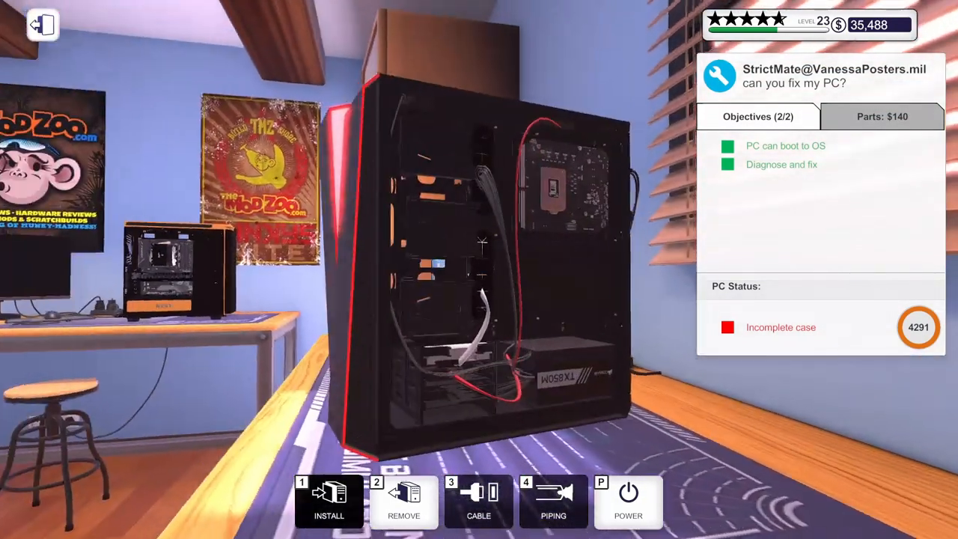
- Finish the repaired case from PC Parts and put its USB drive back in the inventory
{"action": "left_click", "coordinate": [328, 501]}
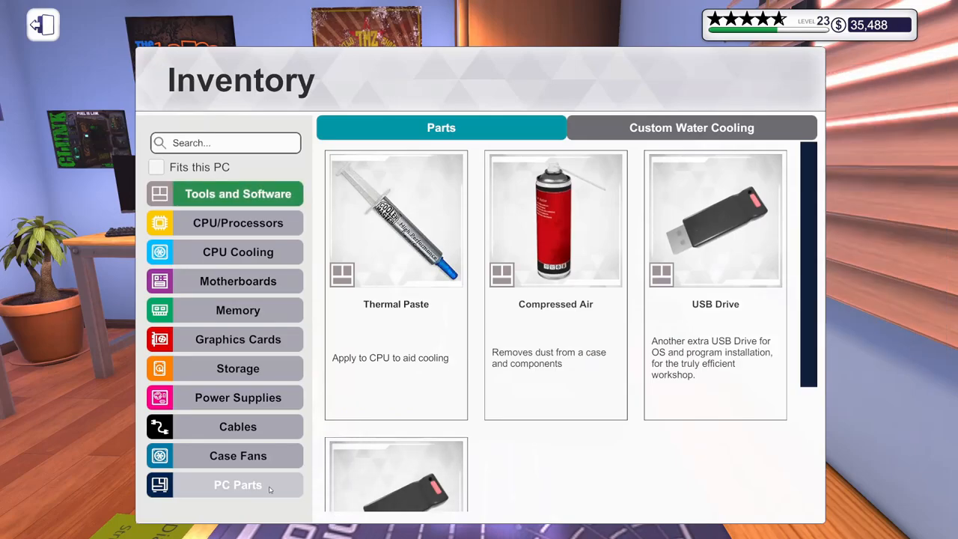
{"action": "left_click", "coordinate": [43, 24]}
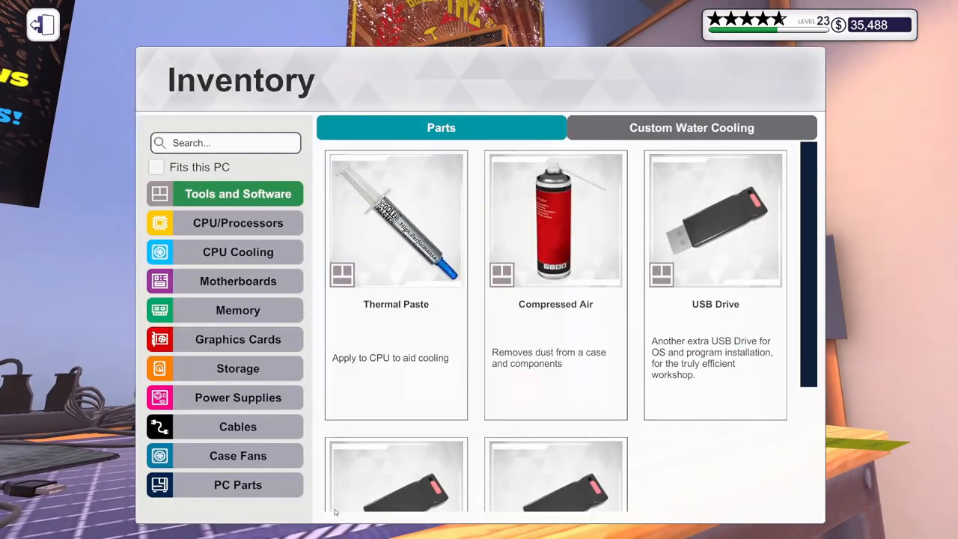
{"action": "left_click", "coordinate": [238, 397]}
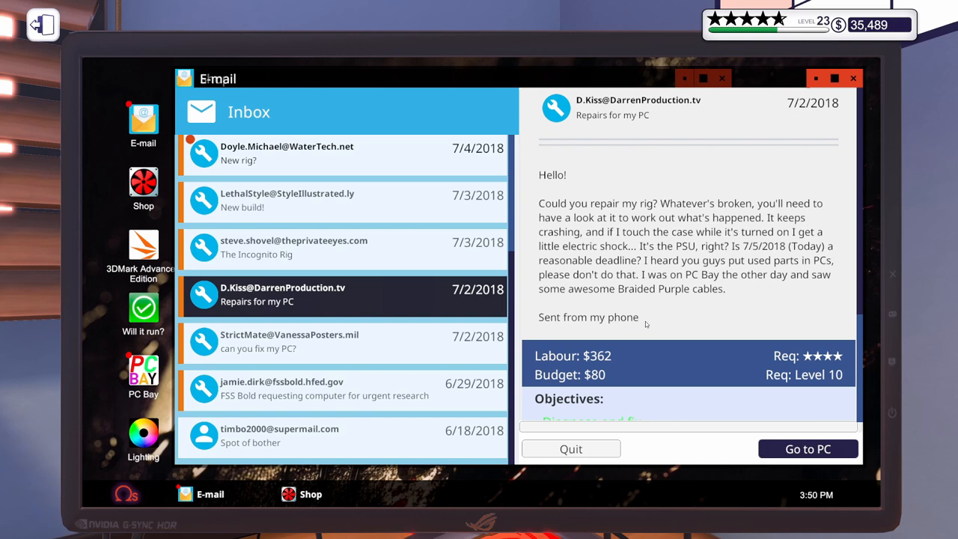
{"action": "mouse_move", "coordinate": [408, 245]}
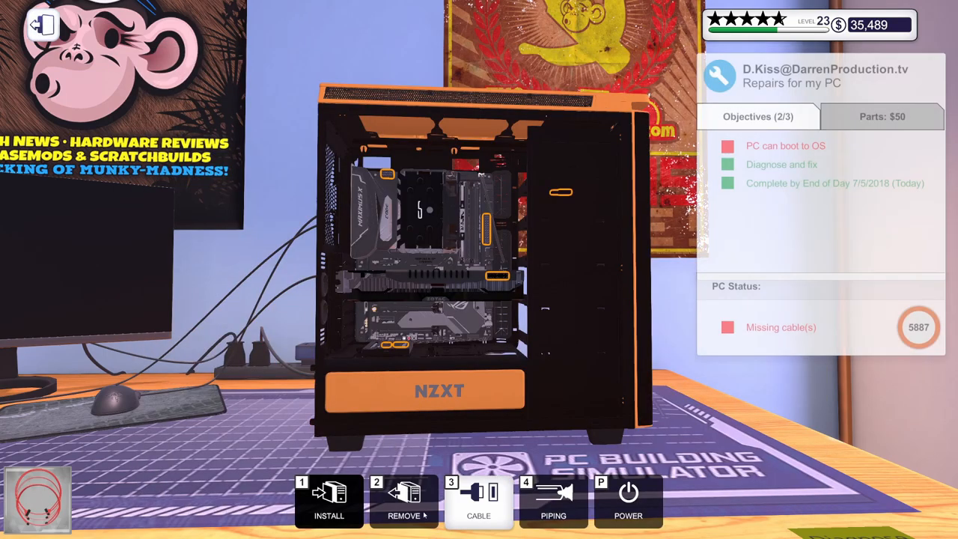
- Choose a new braided cable from the cable list and plug it into the NZXT PC
{"action": "left_click", "coordinate": [478, 502]}
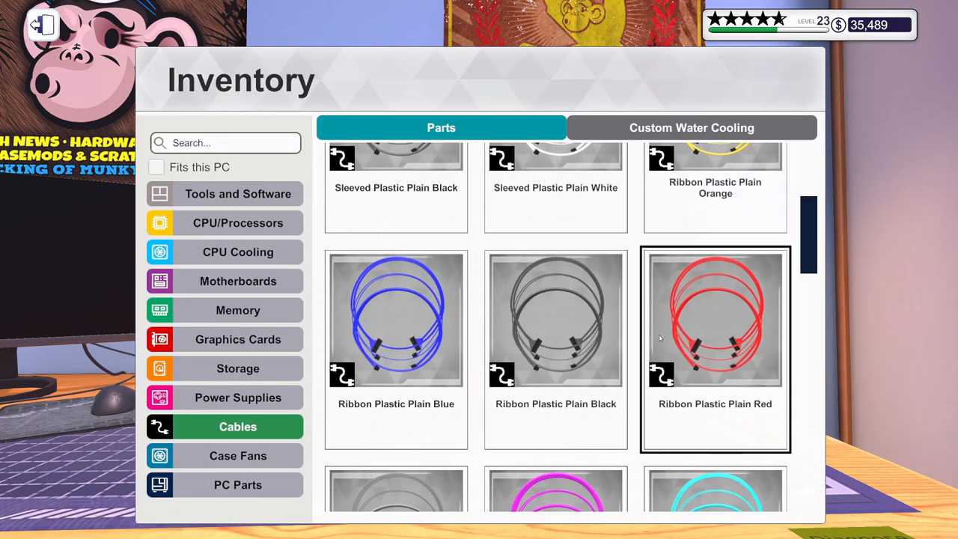
{"action": "scroll", "scroll_direction": "down", "scroll_amount": 3}
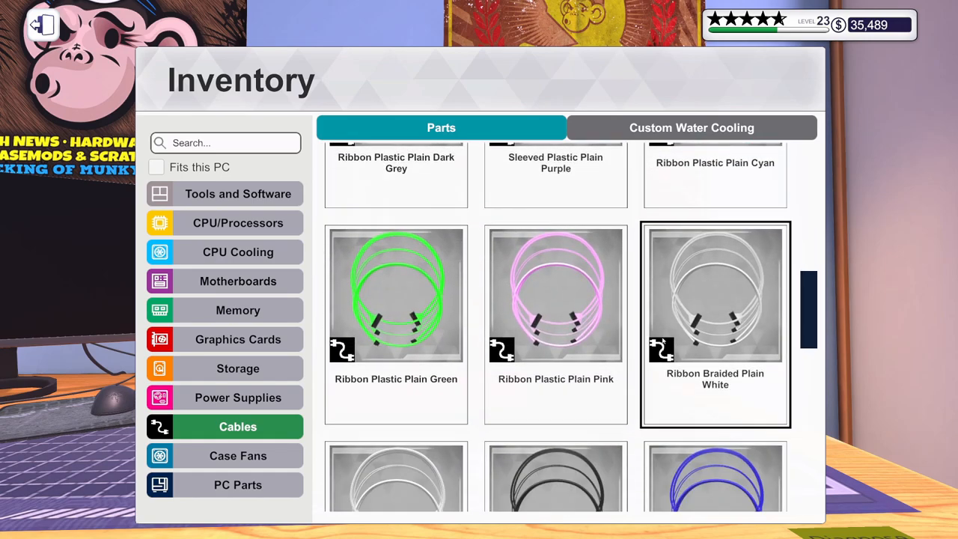
{"action": "scroll", "scroll_direction": "down", "scroll_amount": 3}
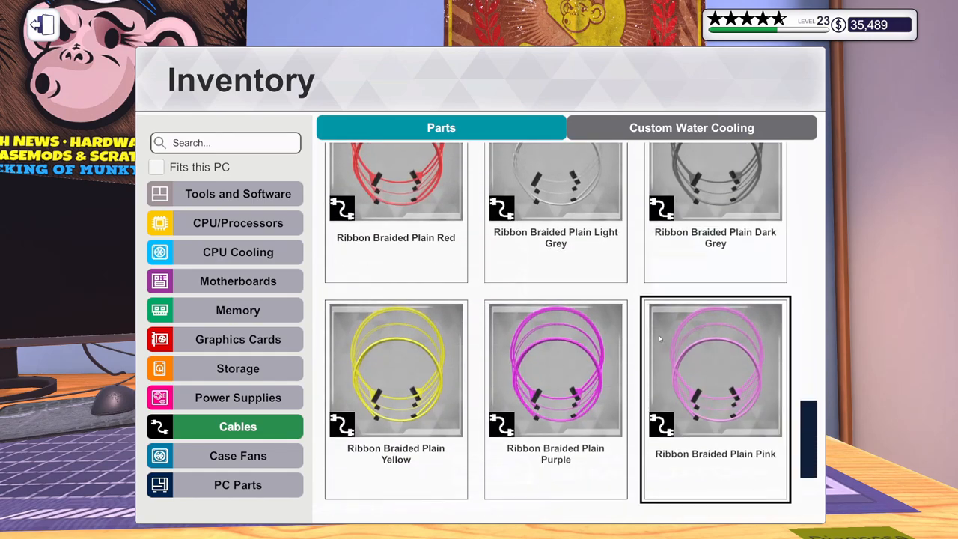
{"action": "scroll", "scroll_direction": "down", "scroll_amount": 3}
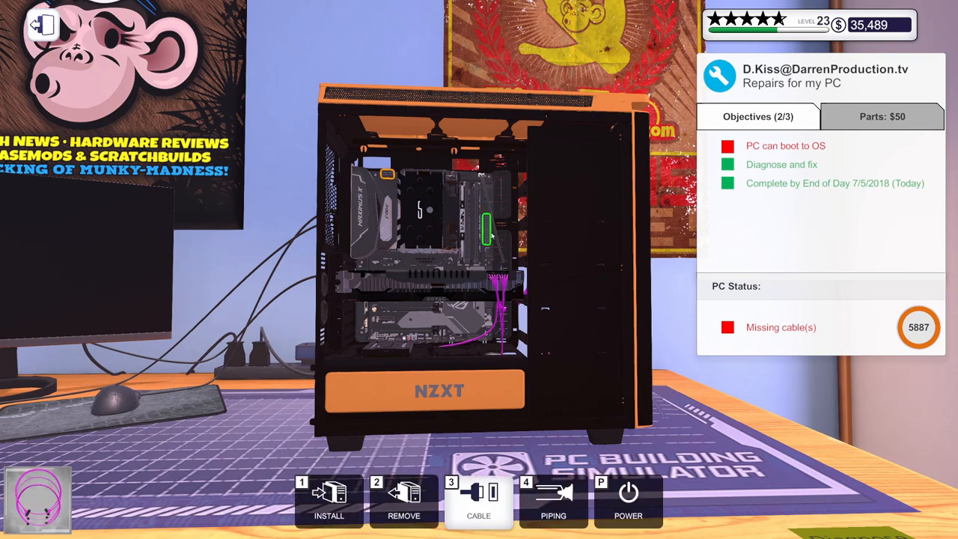
{"action": "left_click", "coordinate": [486, 225]}
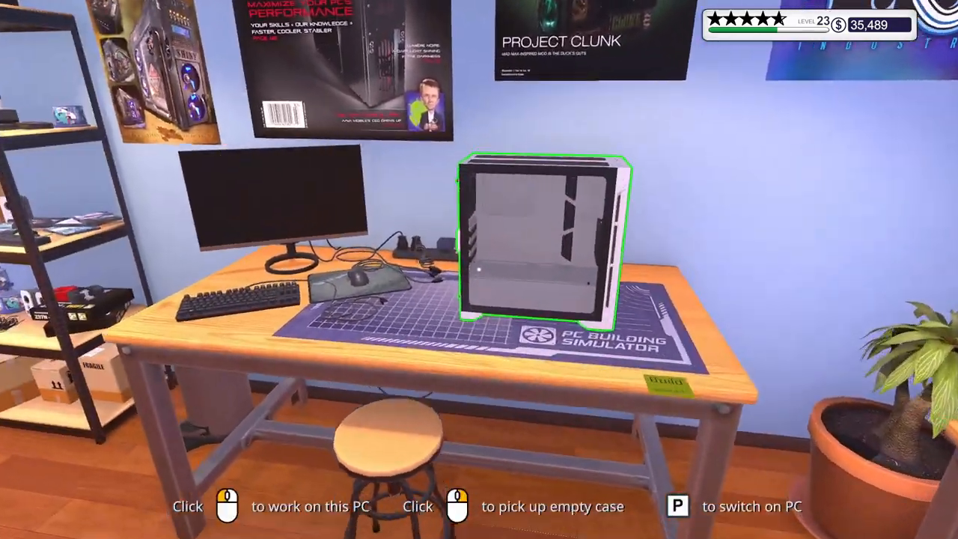
- Begin work on the white FSS Bold case and list the two owned MSI motherboards
{"action": "left_click", "coordinate": [542, 236]}
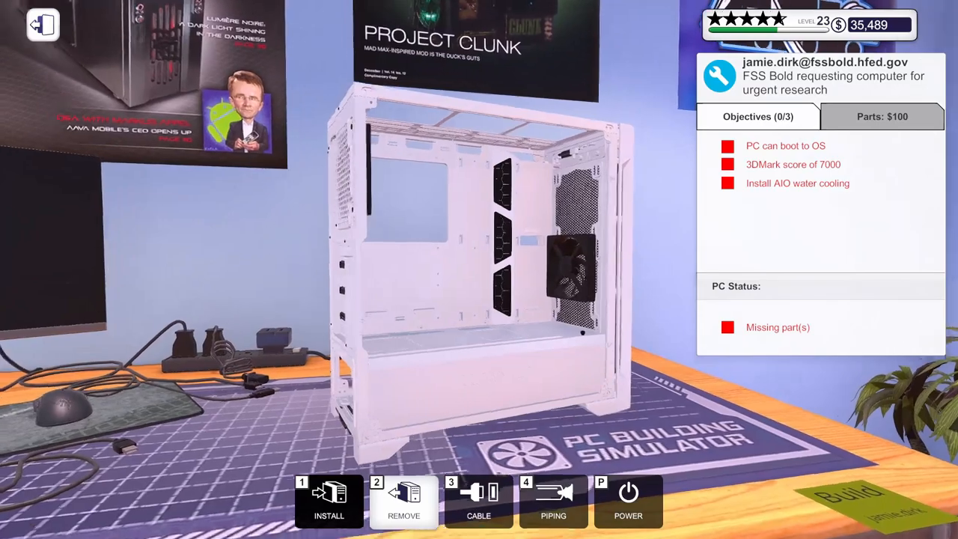
{"action": "left_click", "coordinate": [329, 502]}
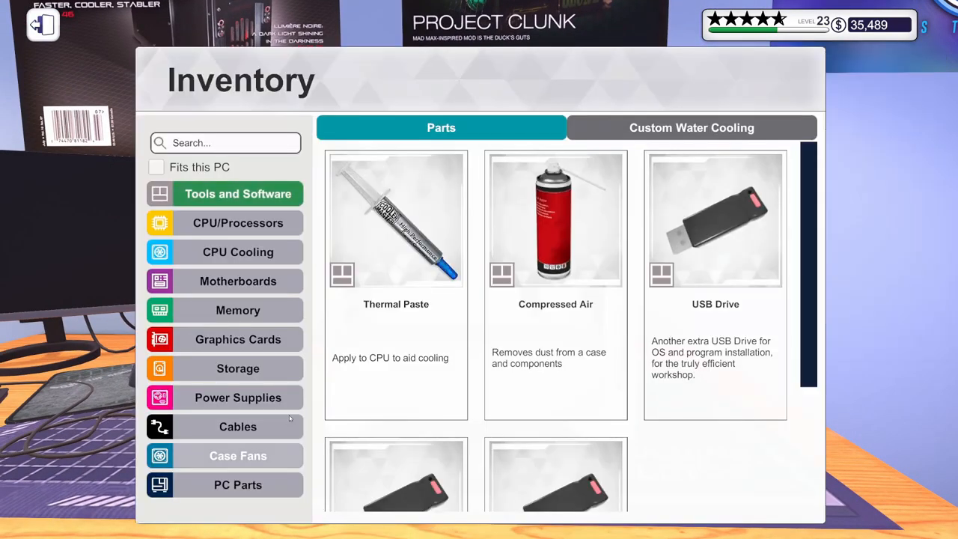
{"action": "left_click", "coordinate": [238, 281]}
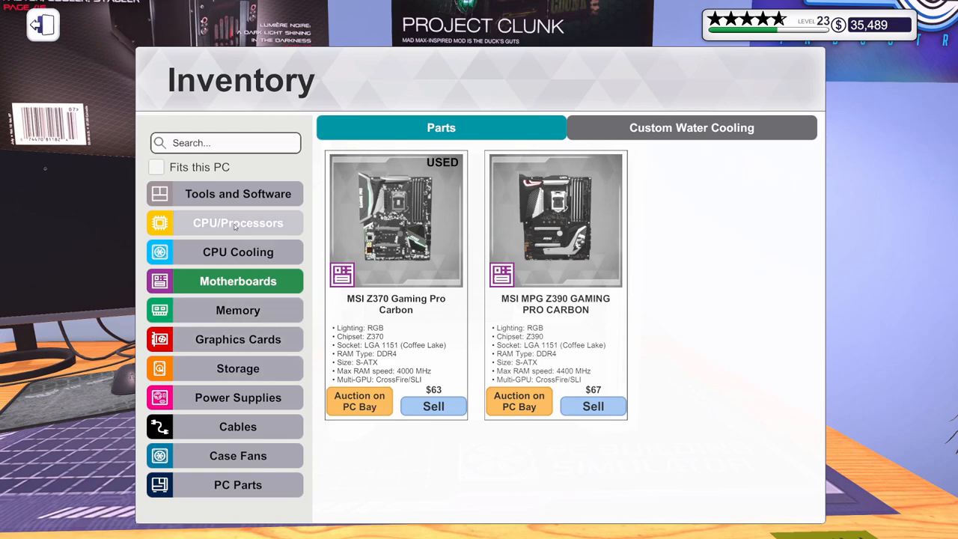
- Filter to parts that fit this PC and add the processor and compatible G.SKILL memory
{"action": "left_click", "coordinate": [238, 223]}
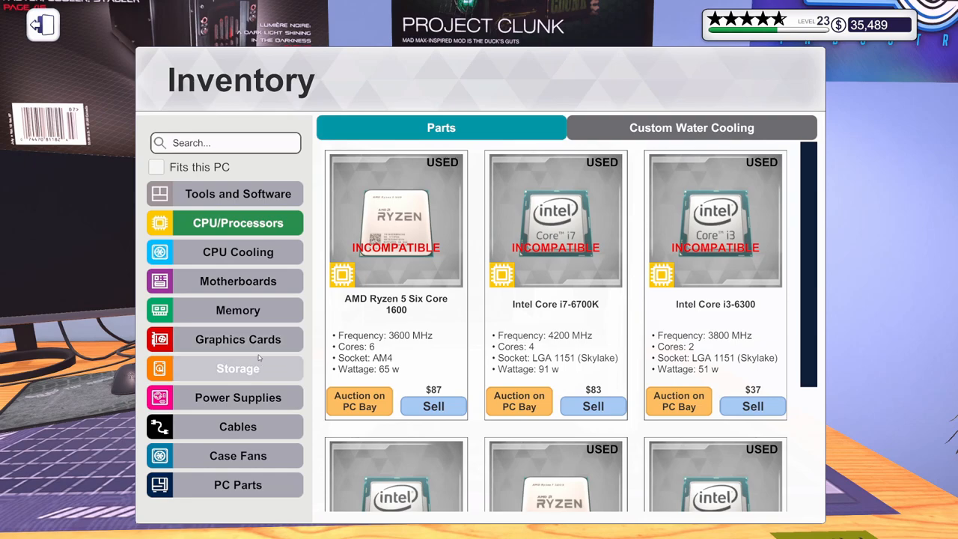
{"action": "left_click", "coordinate": [238, 310]}
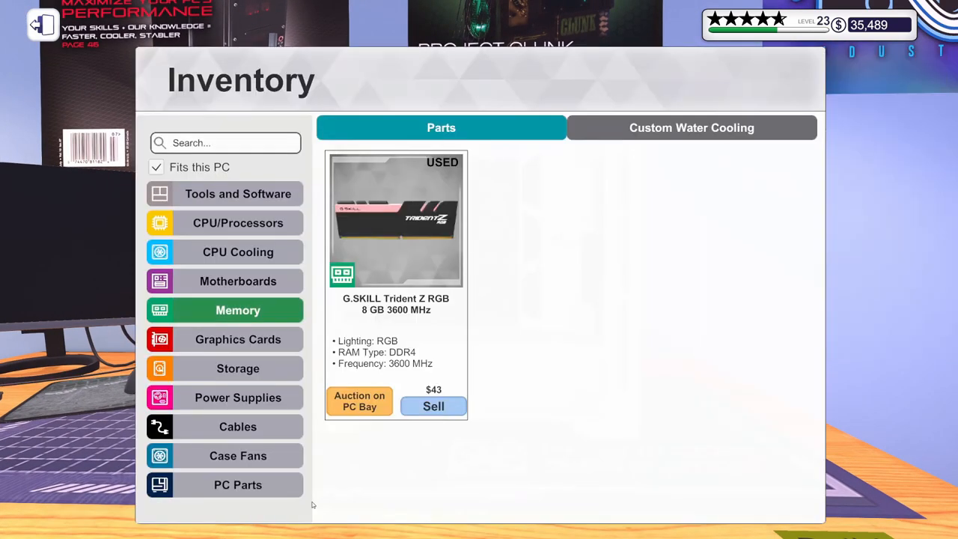
{"action": "left_click", "coordinate": [238, 369]}
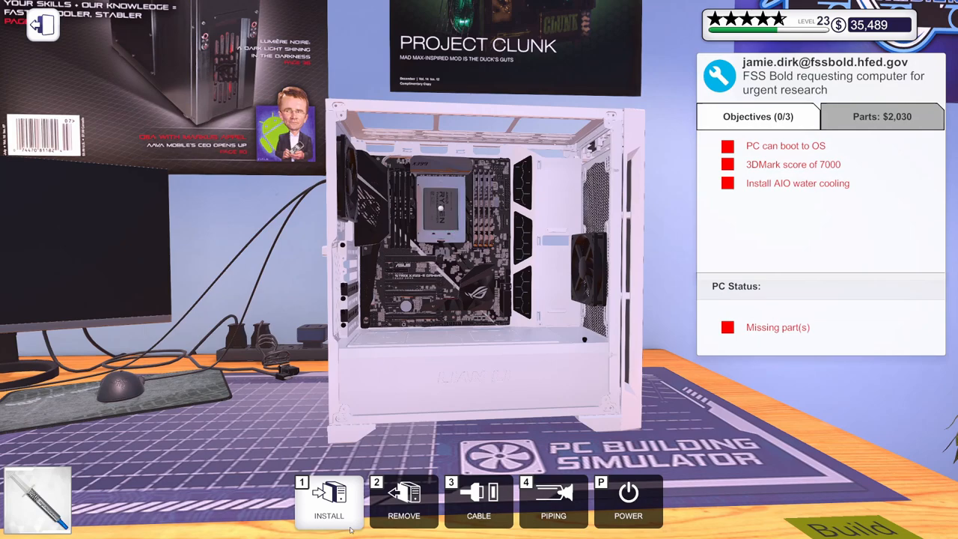
- Browse the CPU cooling options and remove the case's rear side panel
{"action": "left_click", "coordinate": [329, 501]}
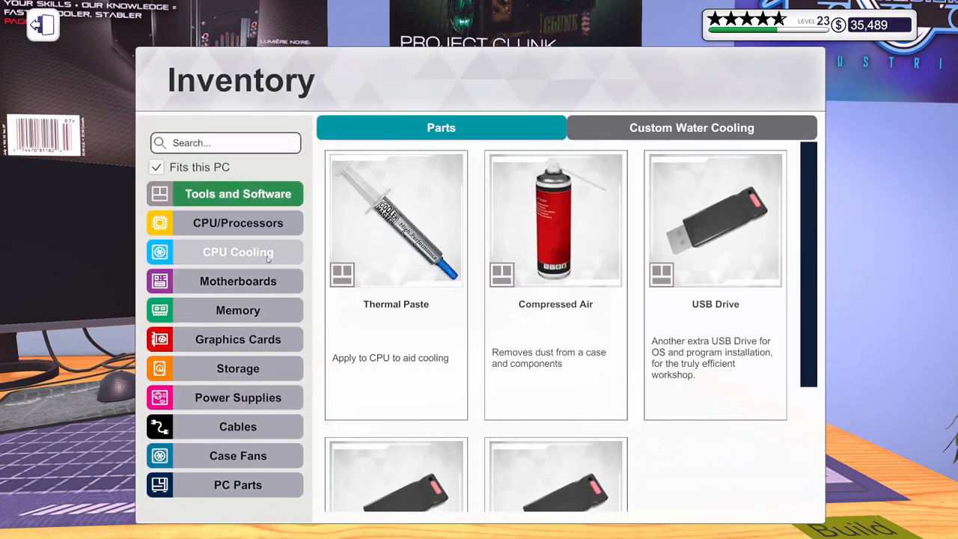
{"action": "left_click", "coordinate": [238, 252]}
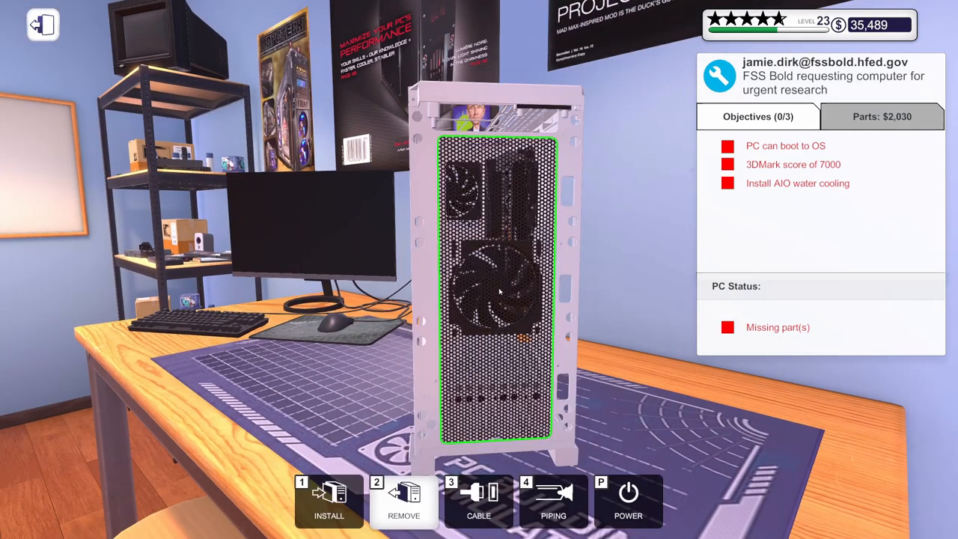
{"action": "left_click", "coordinate": [404, 502]}
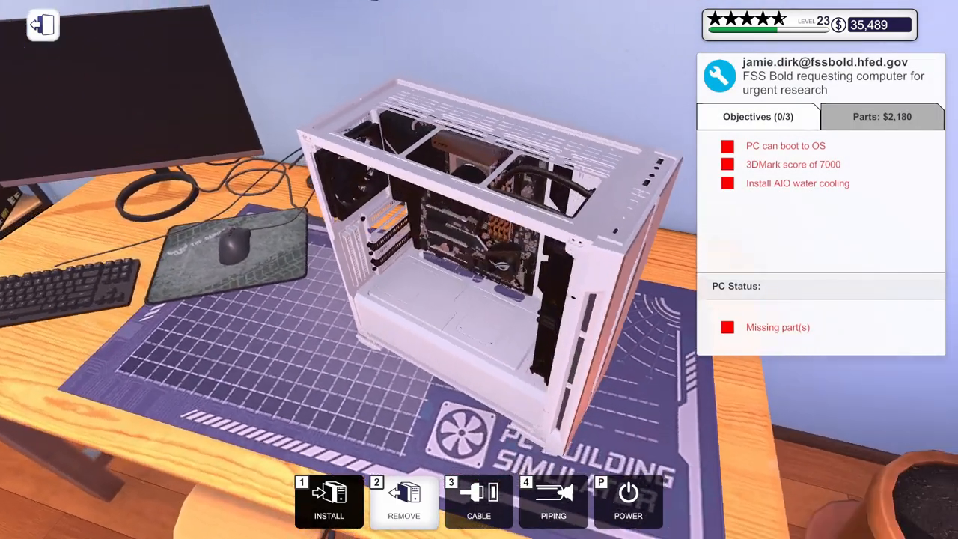
- Fit the AIO cooler, radiator and MSI graphics card, bringing parts to $2,990
{"action": "left_click", "coordinate": [329, 502]}
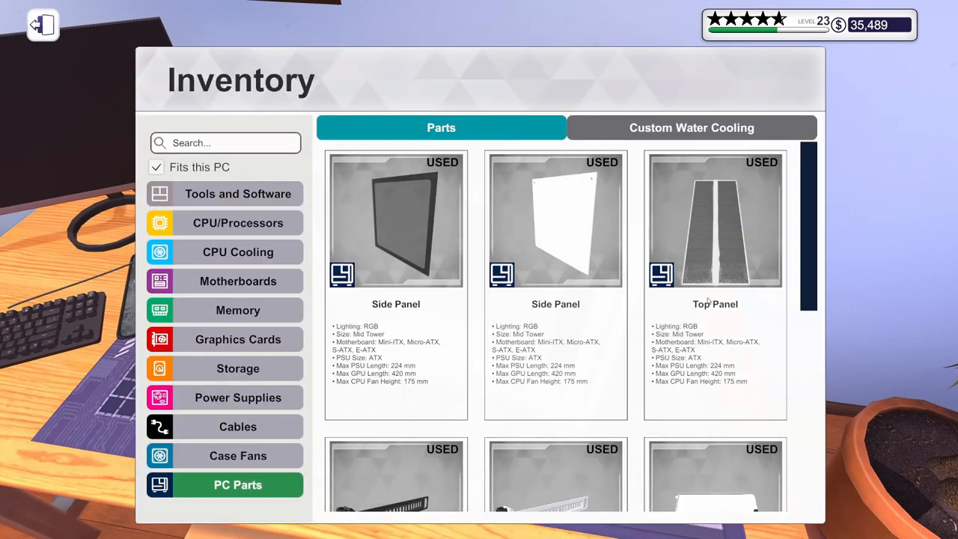
{"action": "left_click", "coordinate": [43, 24]}
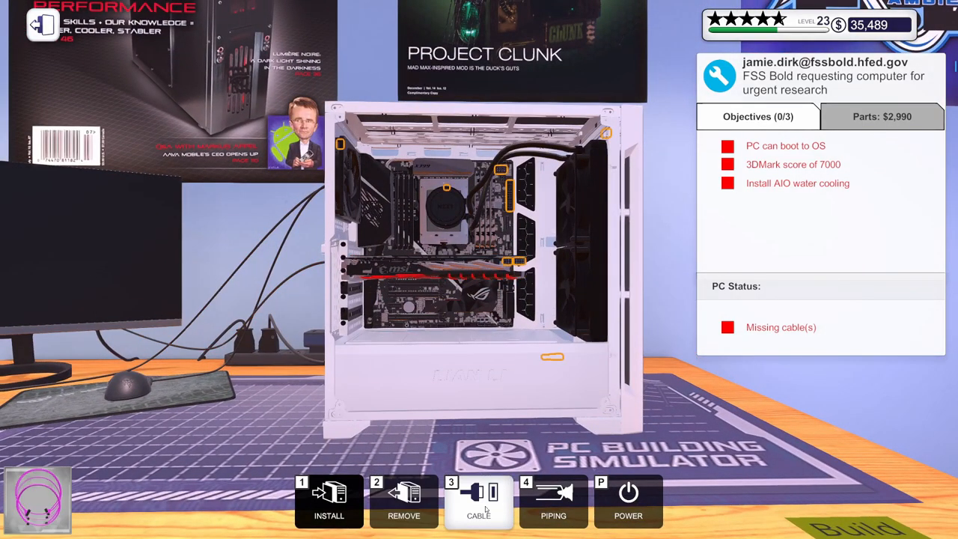
- Wire every highlighted connector with Ribbon Plastic Plain Red cables, completing the AIO cooling objective
{"action": "left_click", "coordinate": [479, 502]}
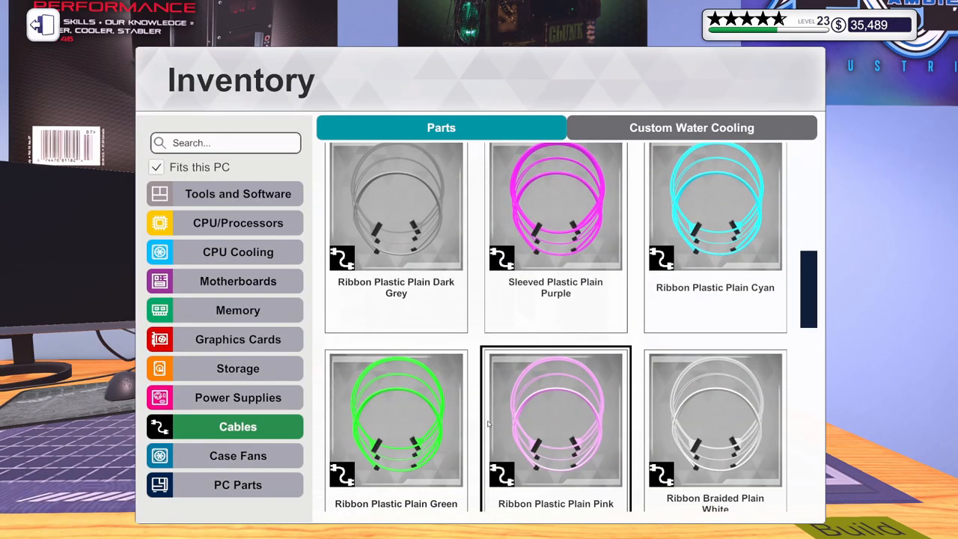
{"action": "scroll", "scroll_direction": "down", "scroll_amount": 3}
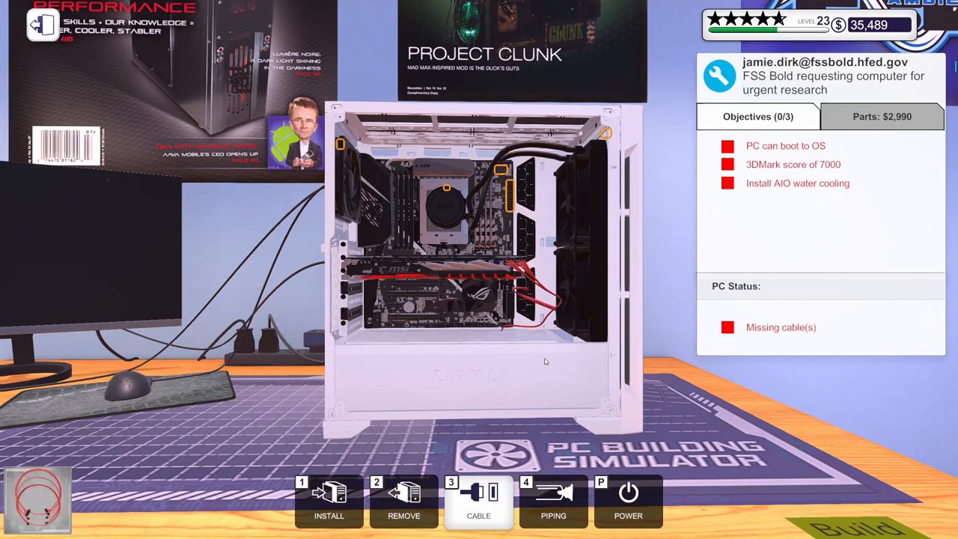
{"action": "left_click", "coordinate": [501, 173]}
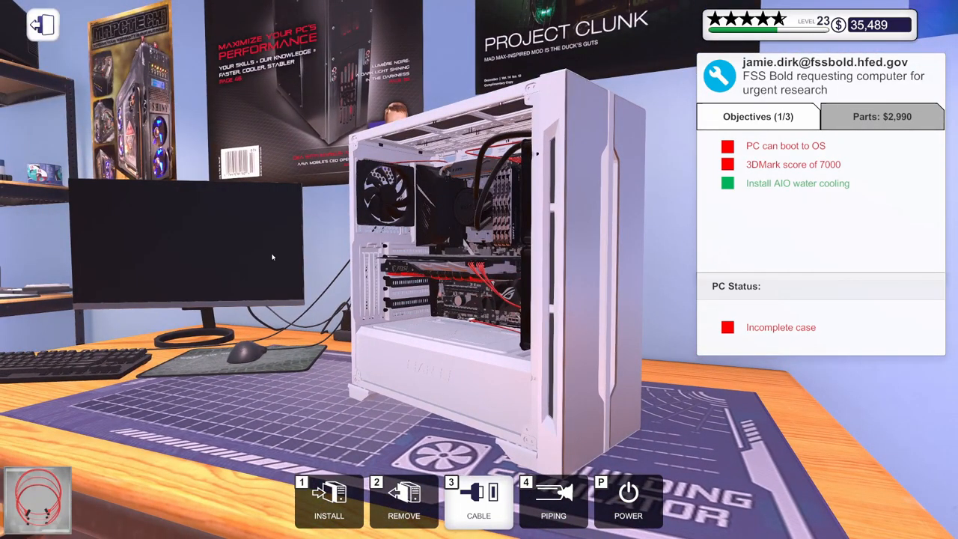
{"action": "left_click", "coordinate": [478, 502]}
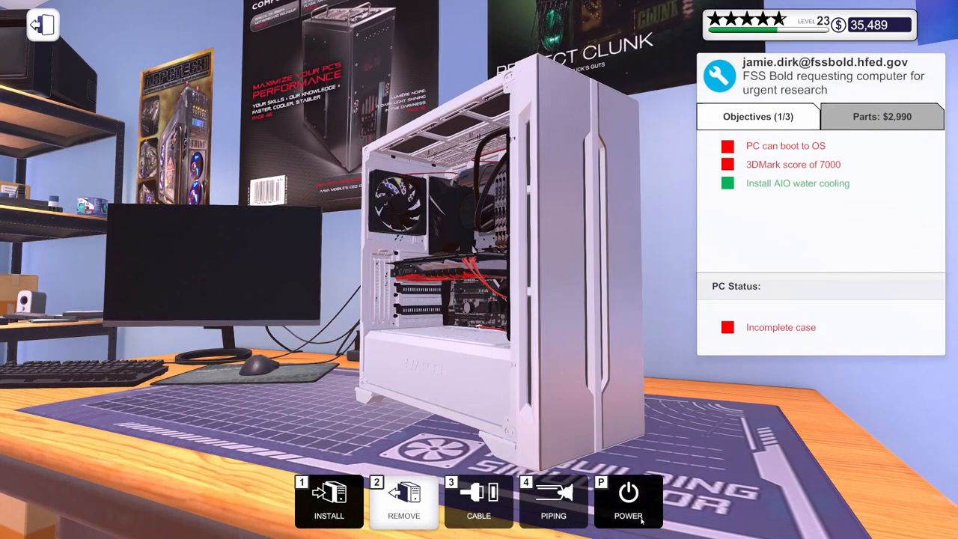
- Power on into BIOS, confirm XMP On at 3600 MHz, then apply changes and restart
{"action": "left_click", "coordinate": [628, 501]}
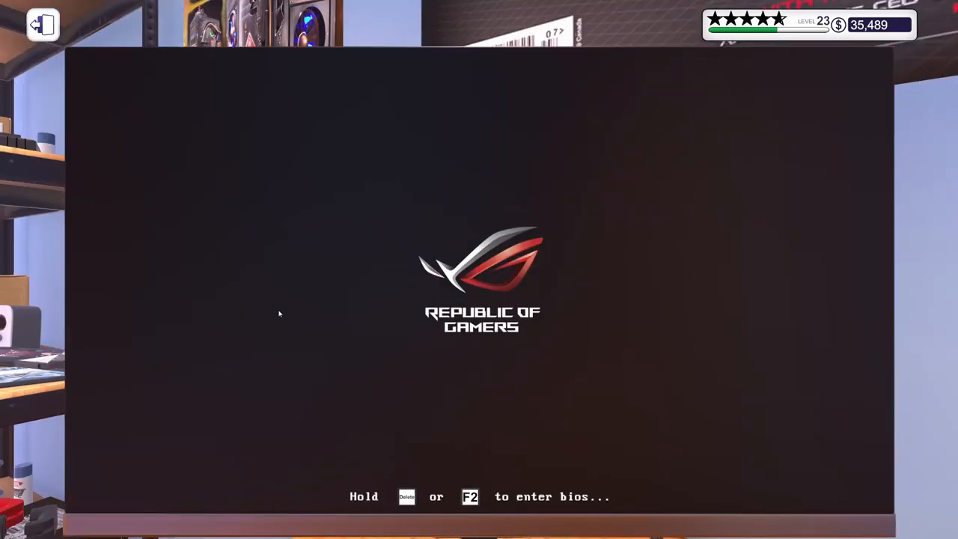
{"action": "key", "text": "delete"}
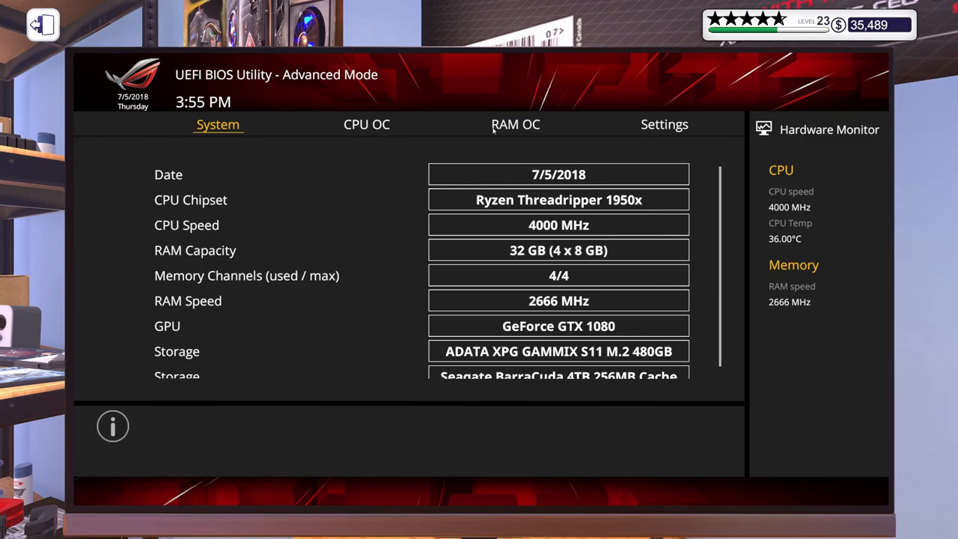
{"action": "left_click", "coordinate": [515, 124]}
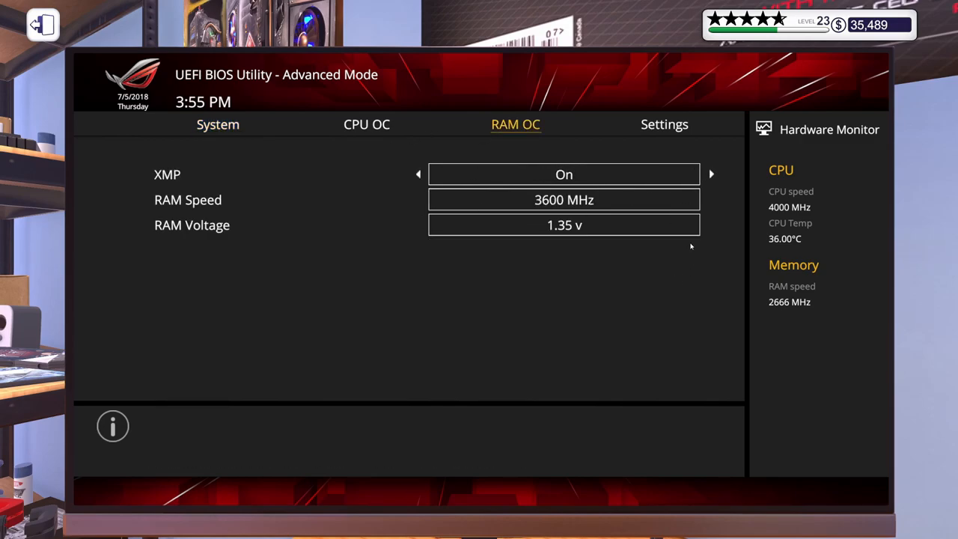
{"action": "left_click", "coordinate": [664, 124]}
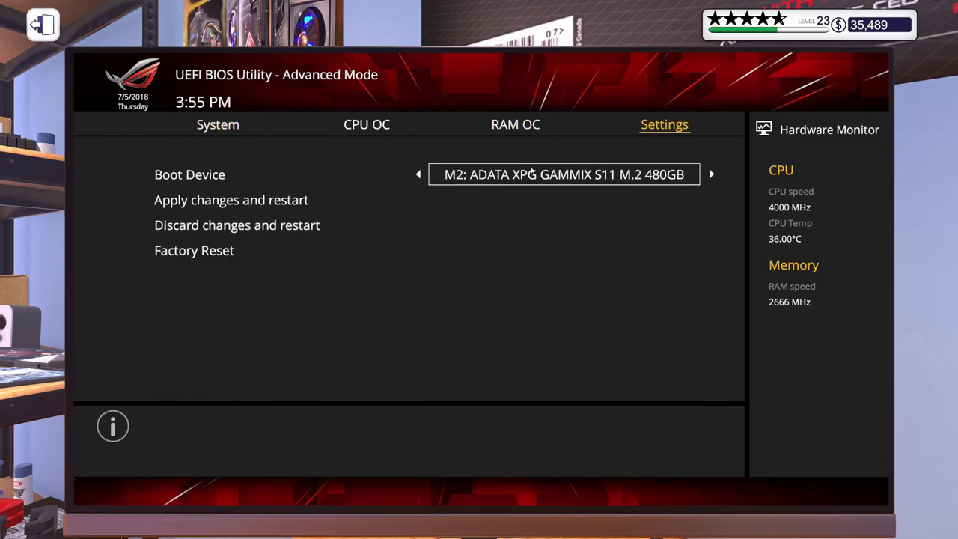
{"action": "left_click", "coordinate": [231, 200]}
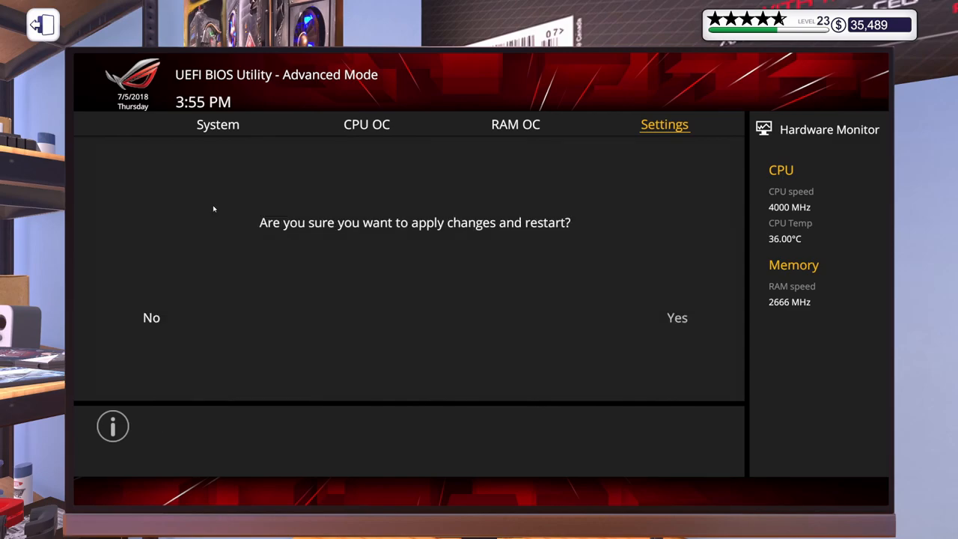
{"action": "left_click", "coordinate": [677, 317]}
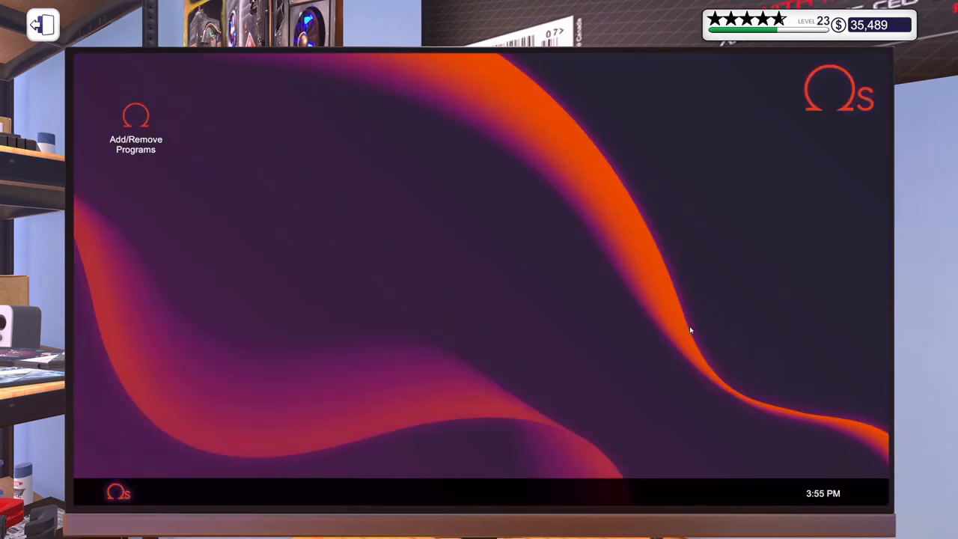
- Use Add/Remove Programs to install 3DMark Advanced Edition and Lighting from the USB drive
{"action": "left_click", "coordinate": [136, 116]}
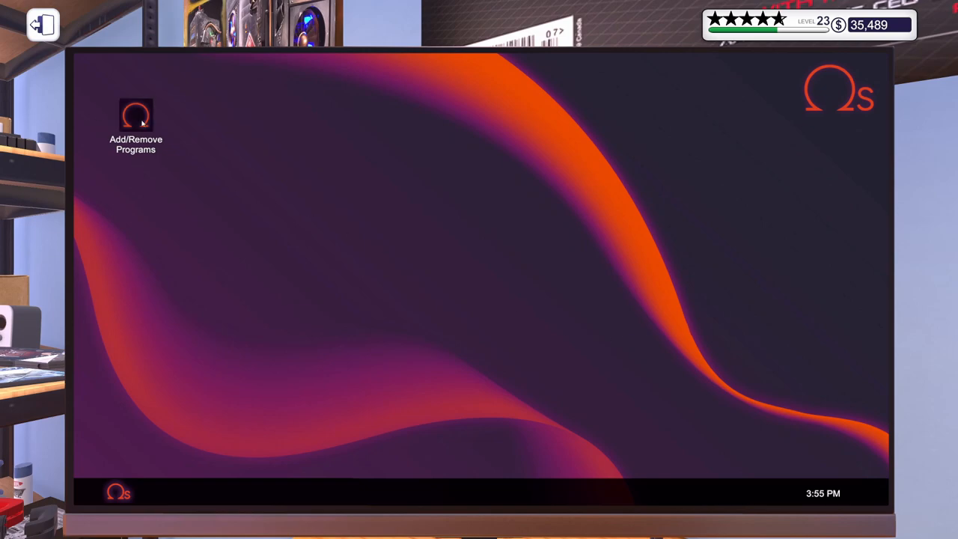
{"action": "double_click", "coordinate": [136, 116]}
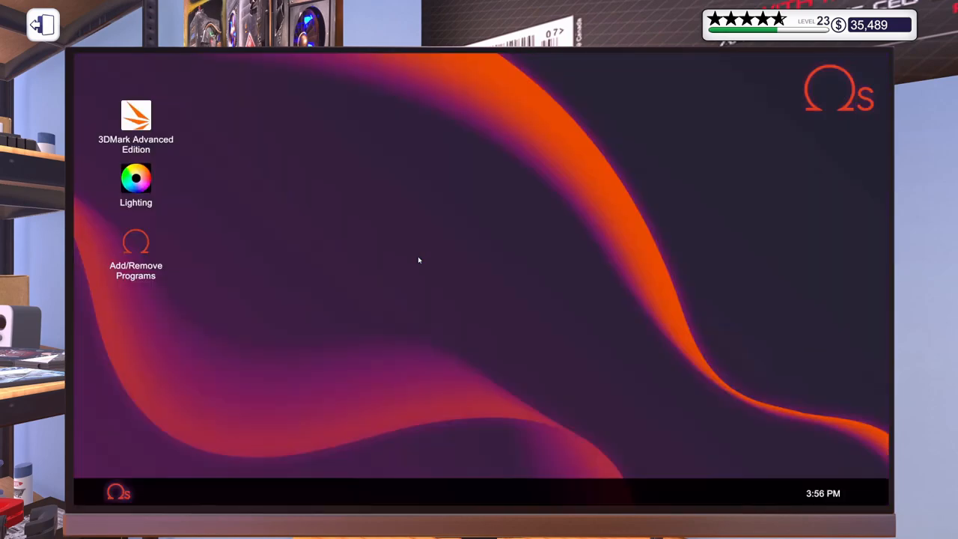
{"action": "mouse_move", "coordinate": [149, 264]}
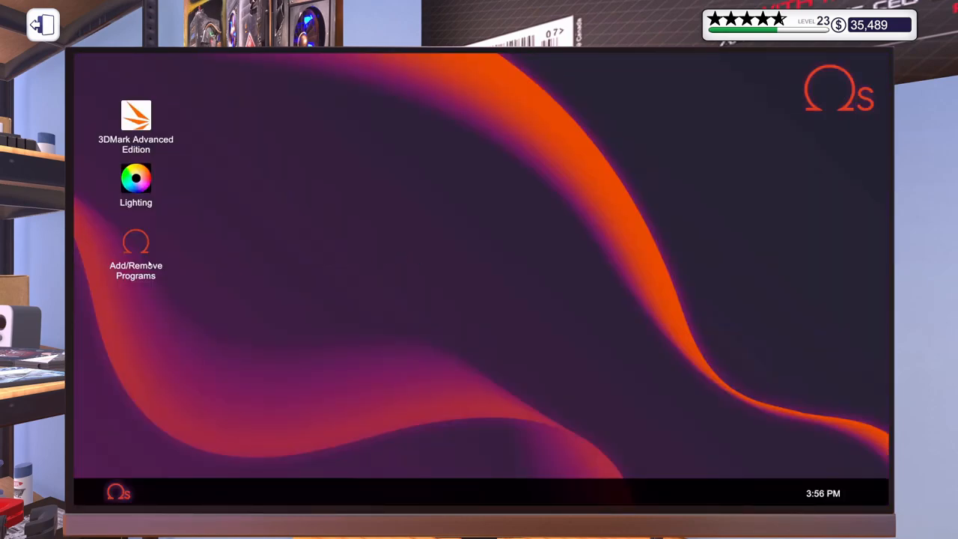
- In Lighting, set the checked case, motherboard, GTX 1080 and Kraken X62 lights to red 255/0/0
{"action": "double_click", "coordinate": [135, 178]}
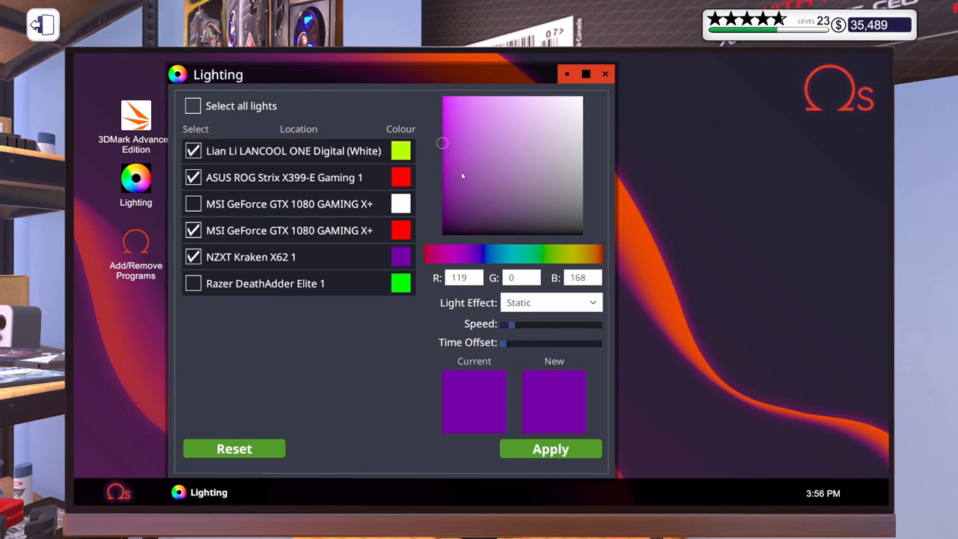
{"action": "mouse_move", "coordinate": [554, 291]}
{"action": "type", "text": "25"}
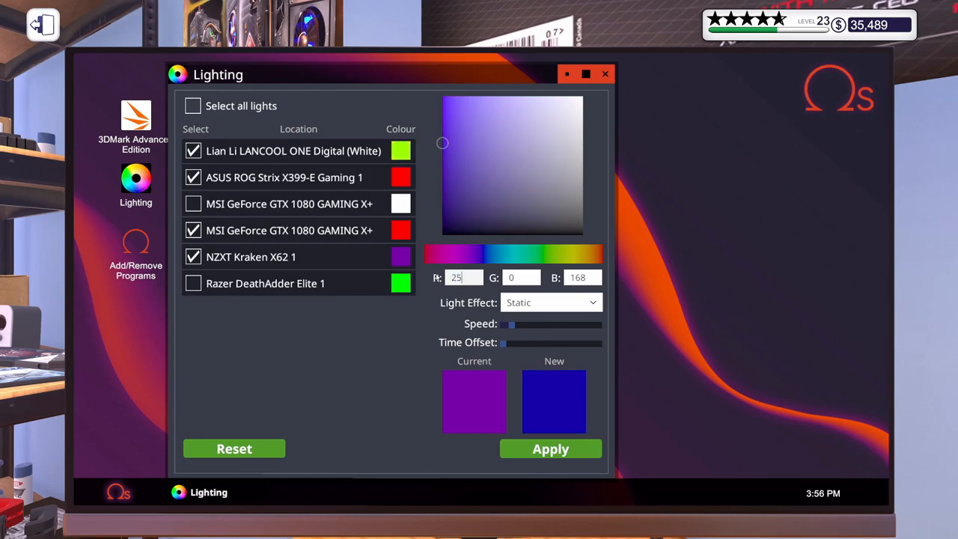
{"action": "left_click", "coordinate": [443, 96]}
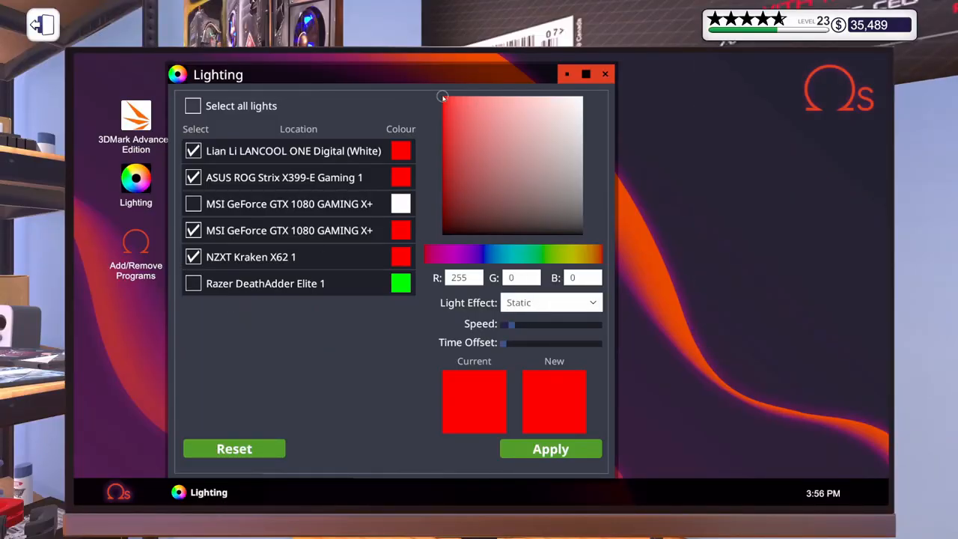
{"action": "left_click", "coordinate": [583, 96]}
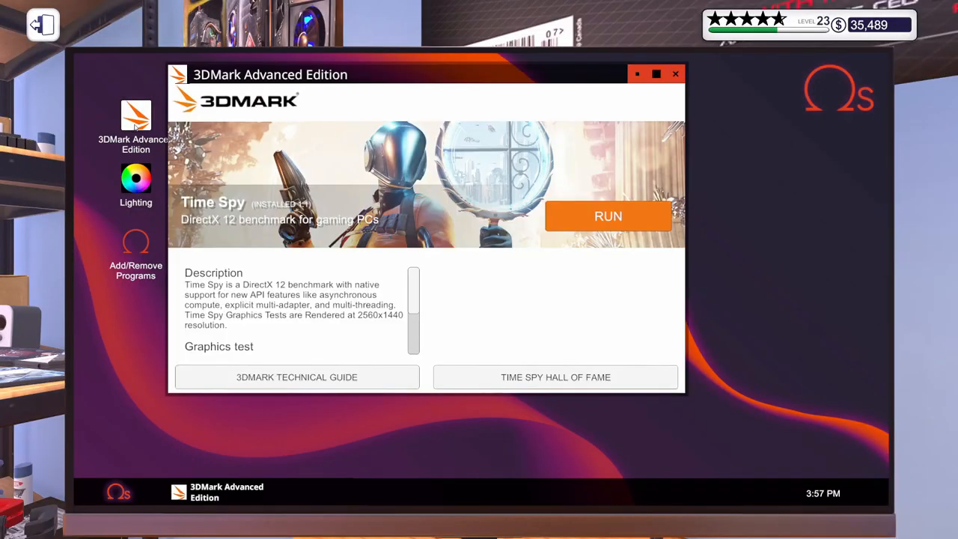
- Start the 3DMark Time Spy benchmark on the finished build
{"action": "left_click", "coordinate": [608, 216]}
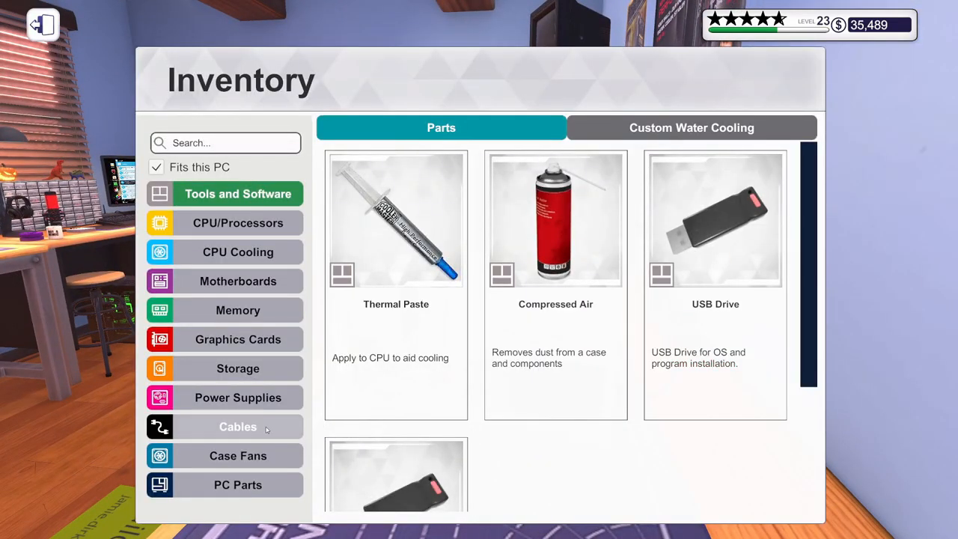
- Select the Beauty Panel from the inventory's case parts to fit onto the build
{"action": "left_click", "coordinate": [238, 485]}
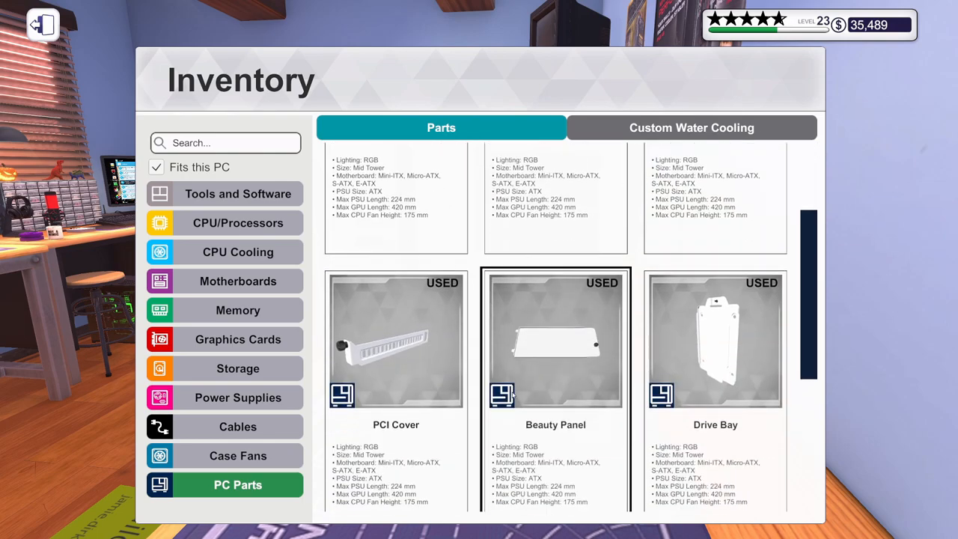
{"action": "left_click", "coordinate": [43, 25]}
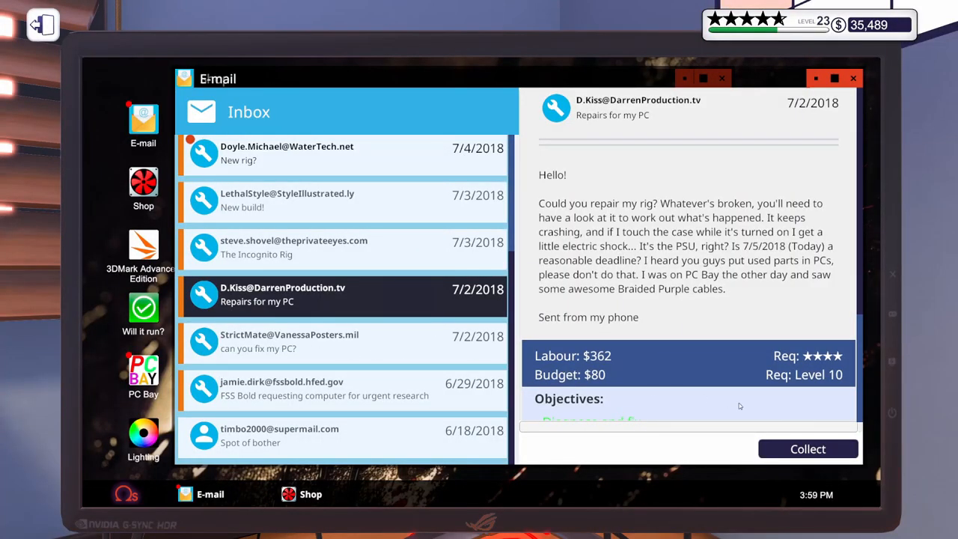
{"action": "left_click", "coordinate": [807, 448]}
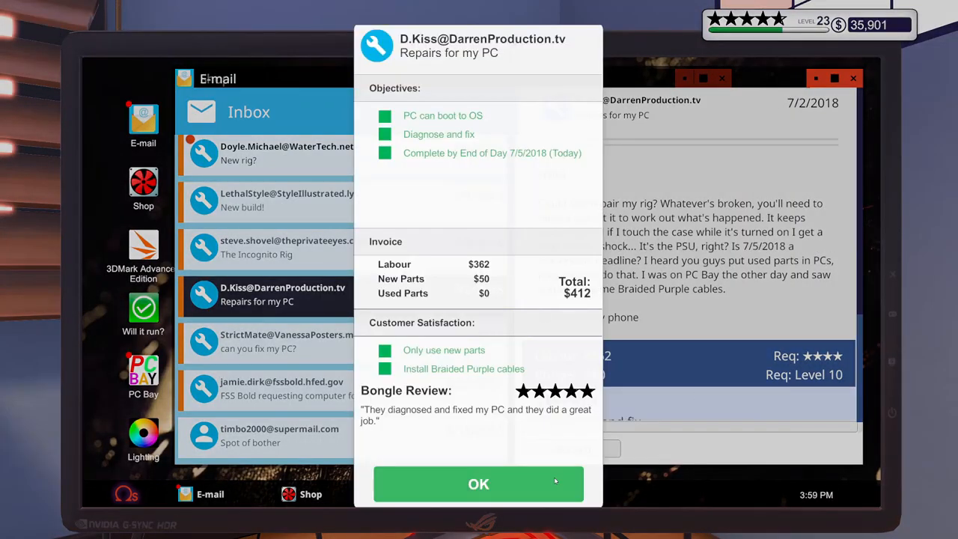
{"action": "left_click", "coordinate": [478, 484]}
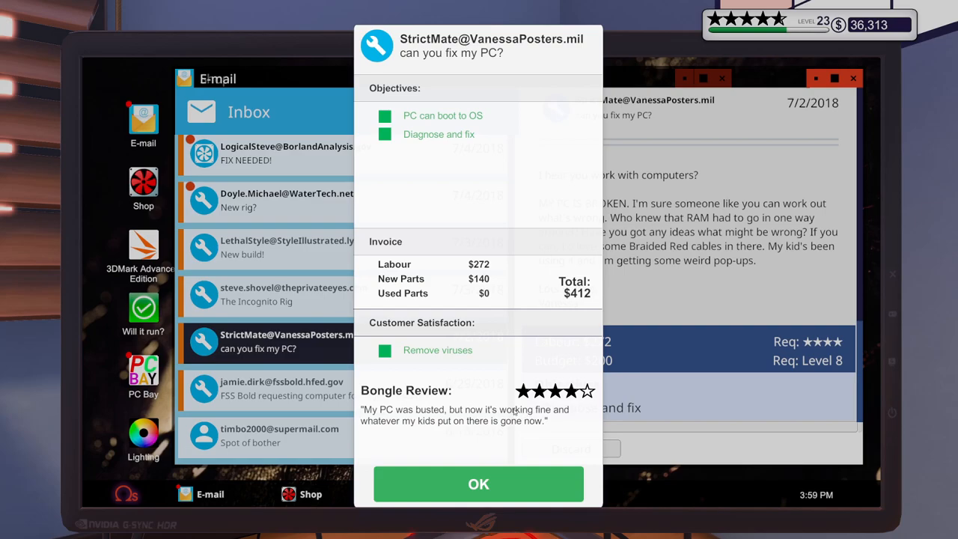
{"action": "mouse_move", "coordinate": [716, 241]}
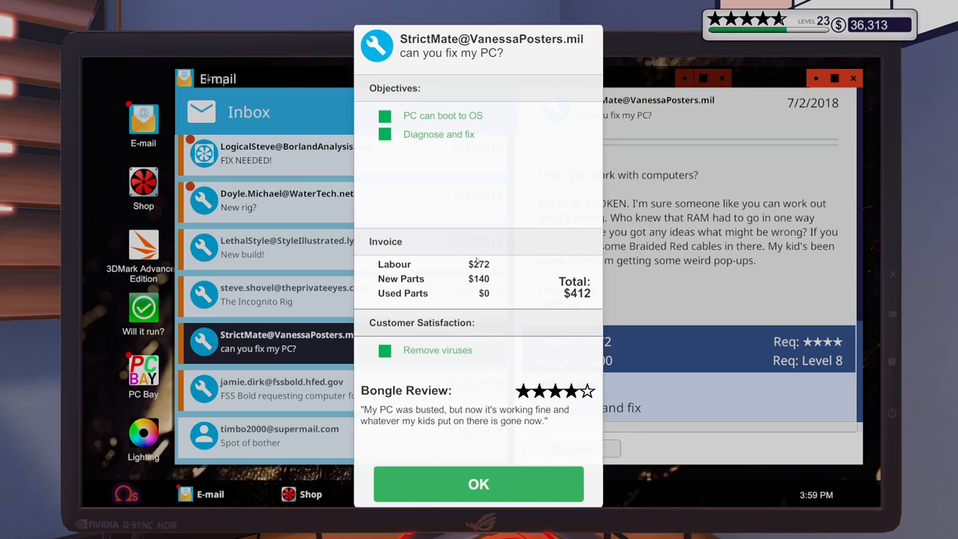
{"action": "left_click", "coordinate": [478, 484]}
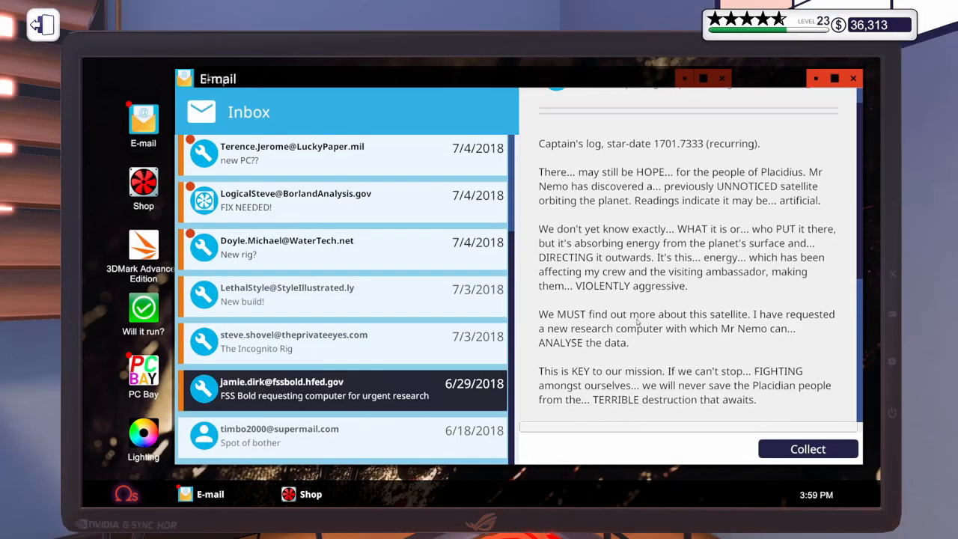
- Collect the research computer job to reach $39,503, then read Gordon's new Bespoke PC request
{"action": "left_click", "coordinate": [807, 448]}
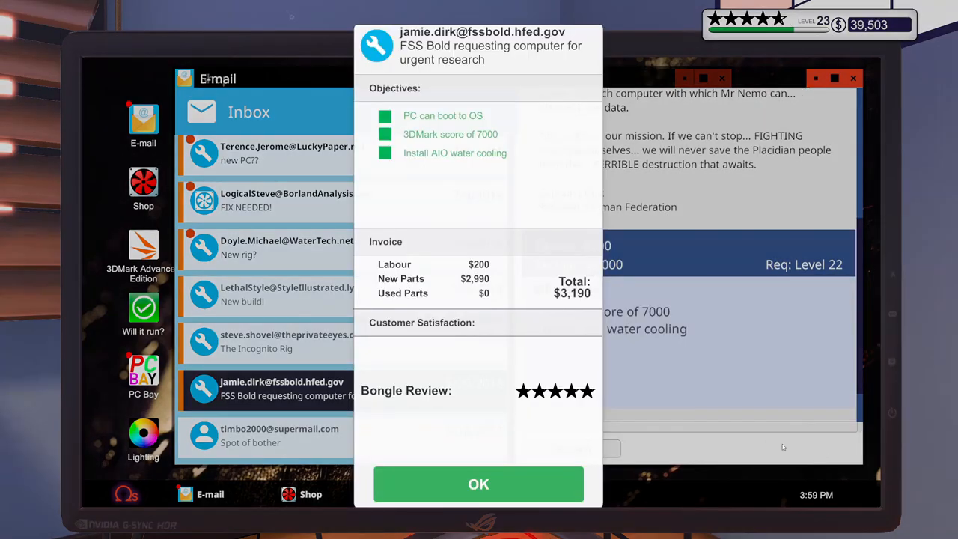
{"action": "left_click", "coordinate": [478, 483]}
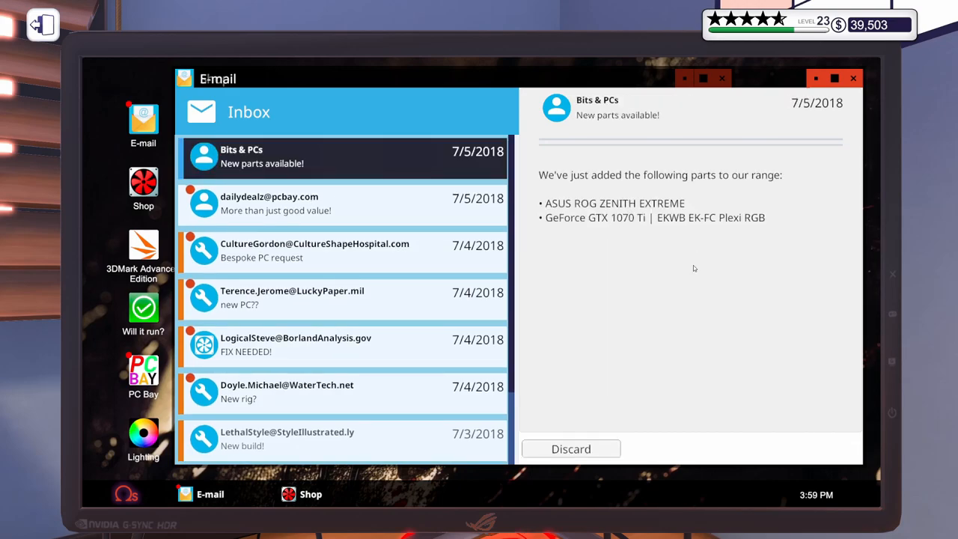
{"action": "left_click", "coordinate": [571, 449]}
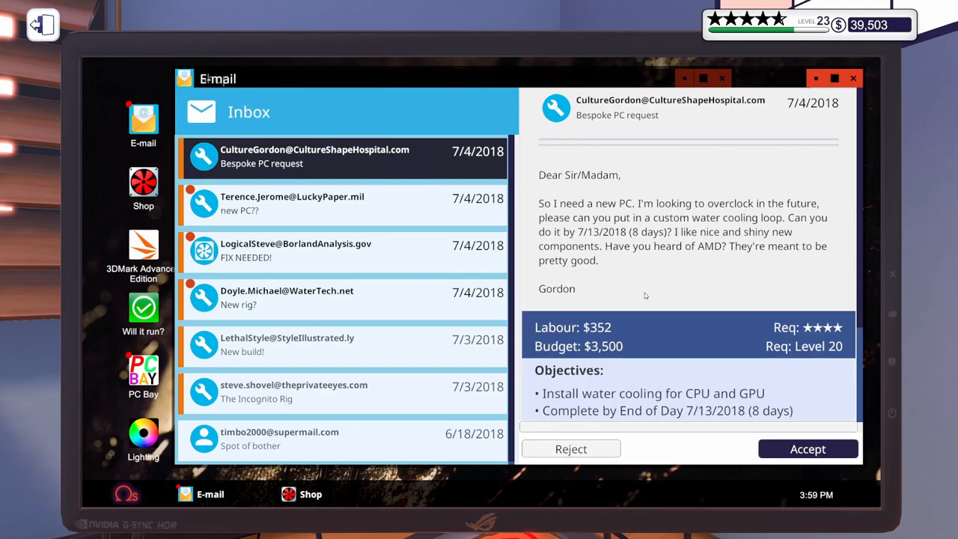
{"action": "mouse_move", "coordinate": [677, 276]}
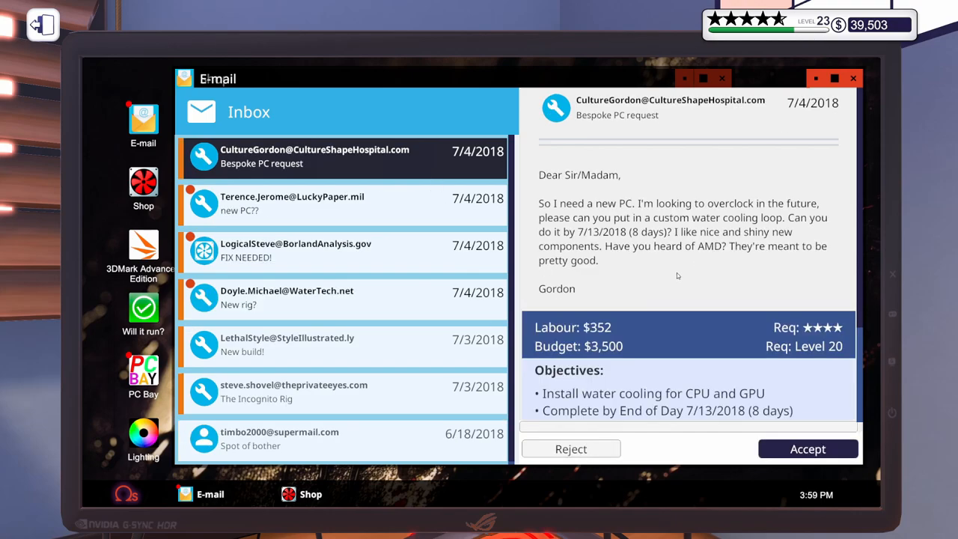
{"action": "mouse_move", "coordinate": [412, 215]}
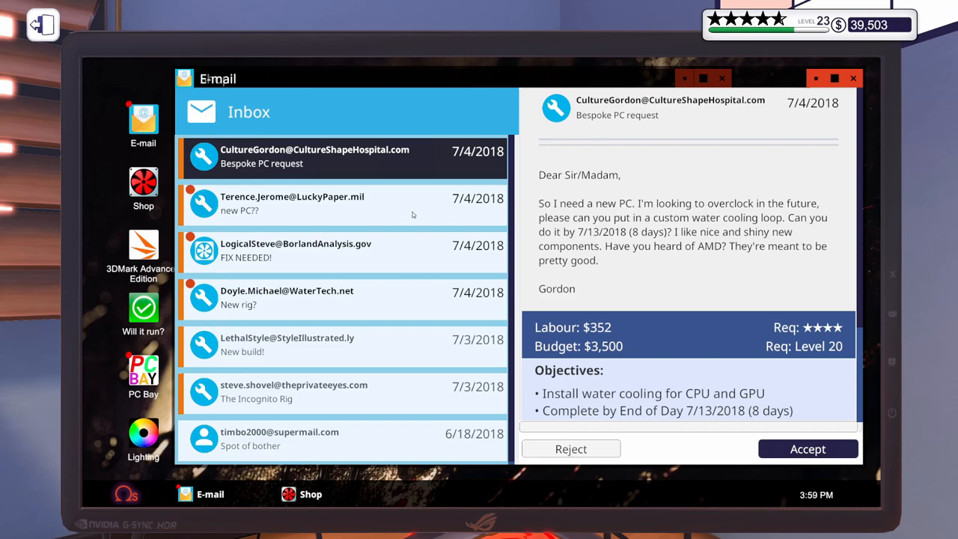